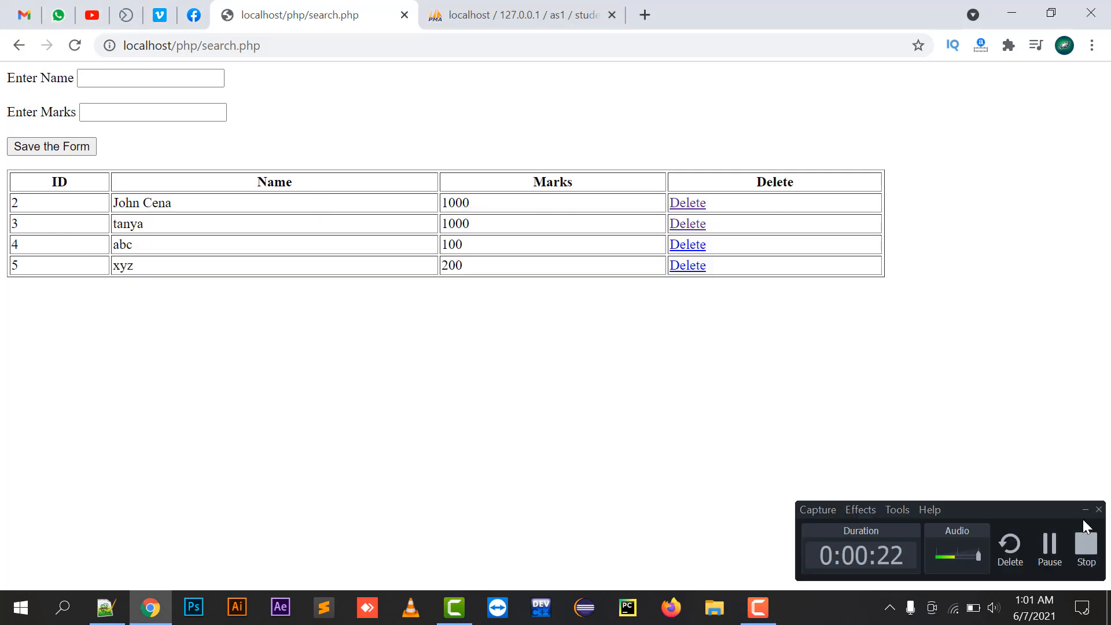
Save a new student pqr with marks 1120 through the entry form so it joins the table
click(150, 77)
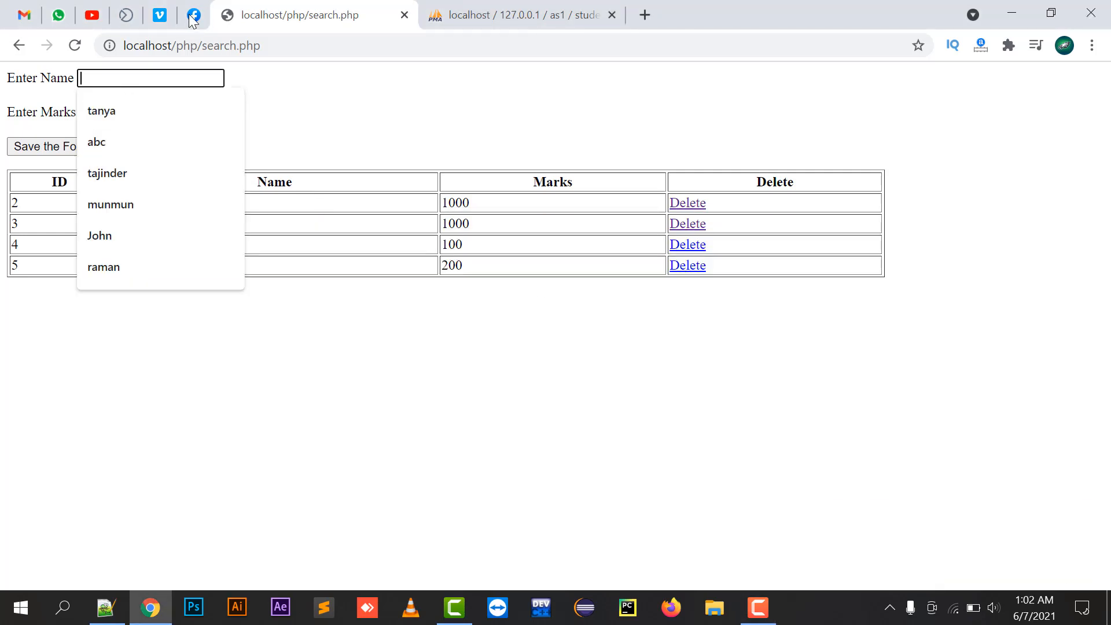
text(pqr)
click(153, 111)
text(1120)
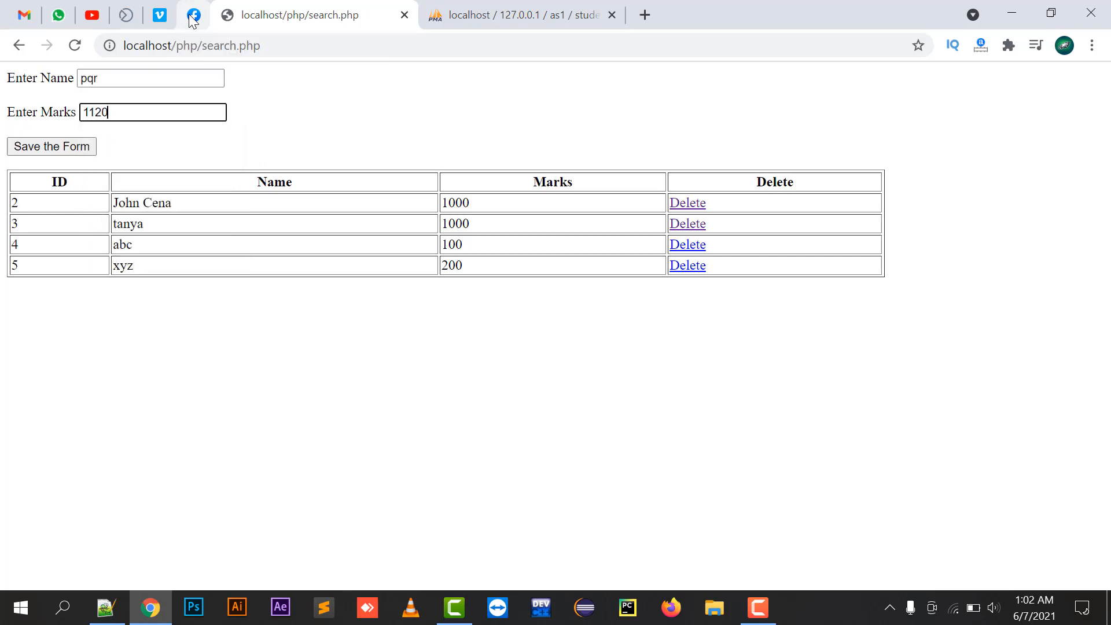
click(51, 146)
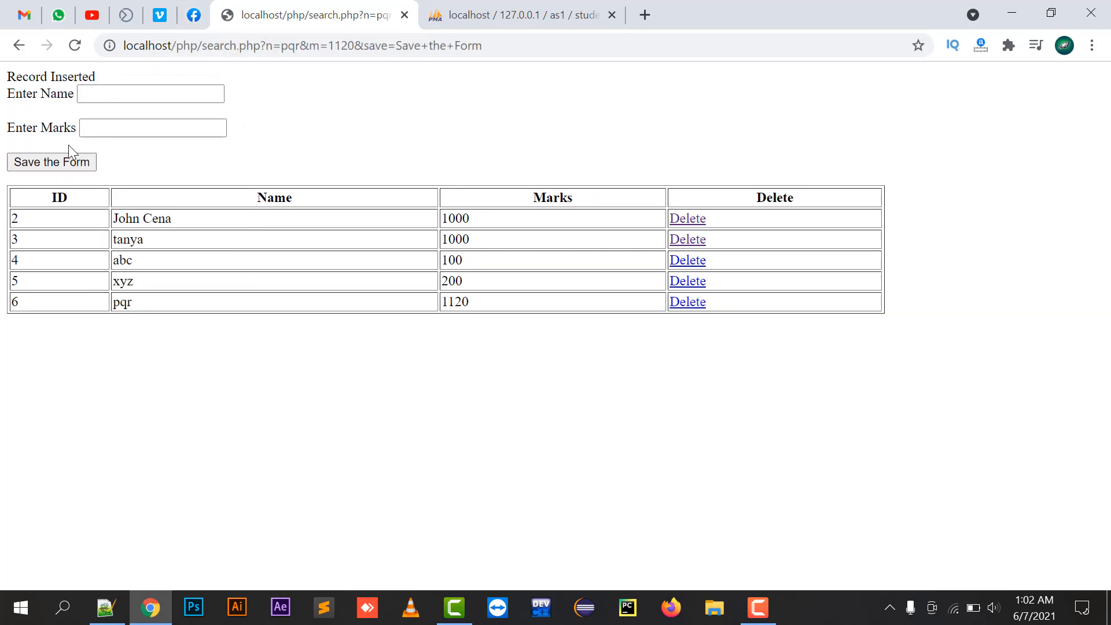
double_click(121, 301)
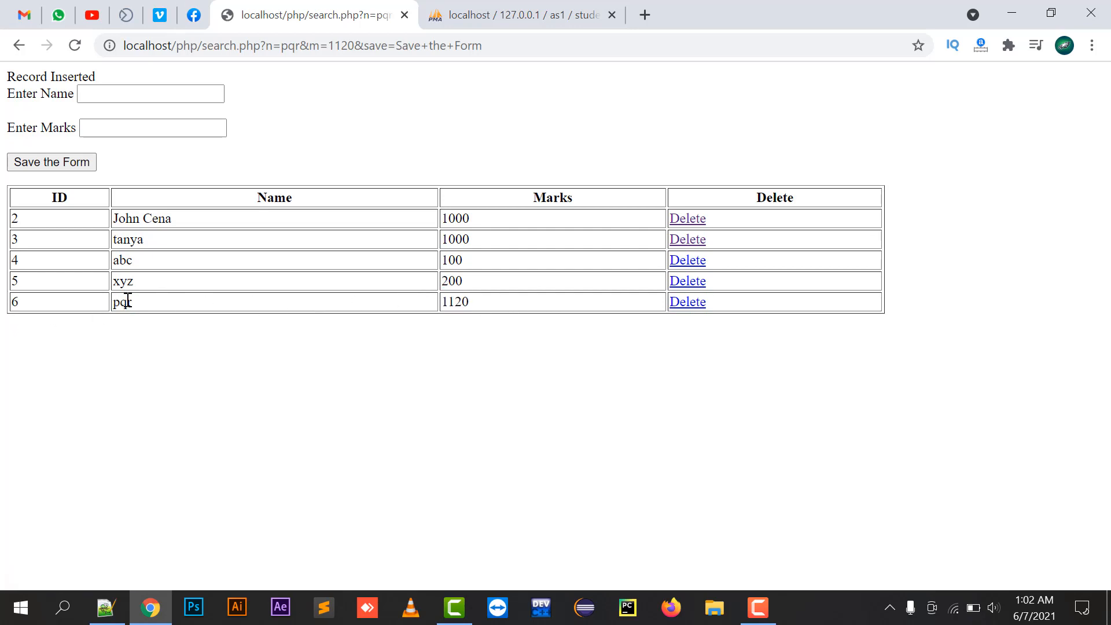
mouse_move(298, 88)
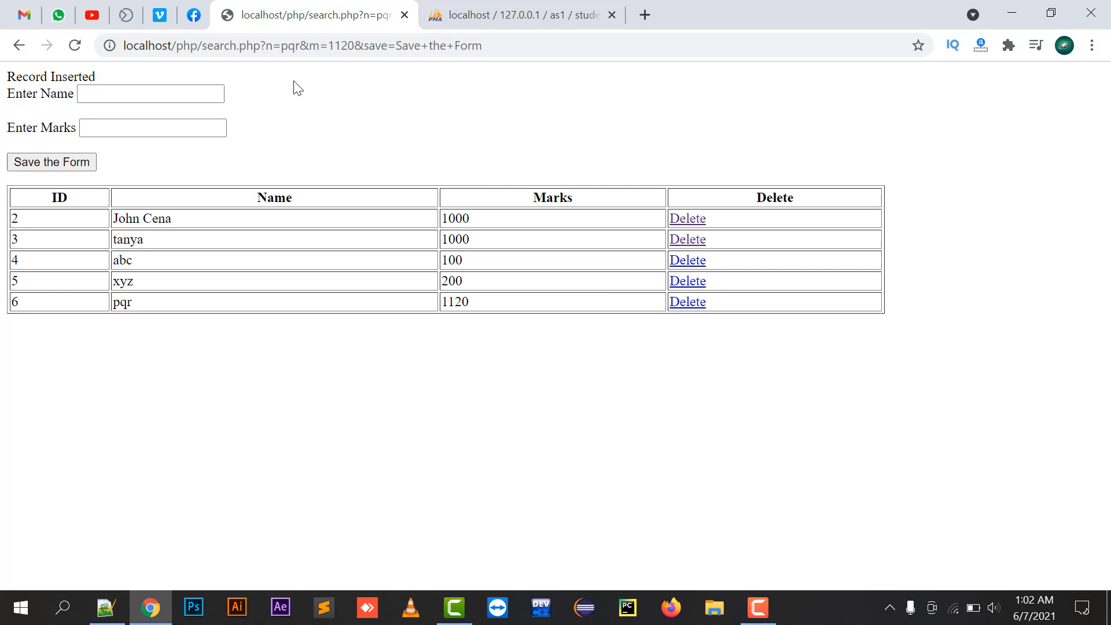
mouse_move(285, 93)
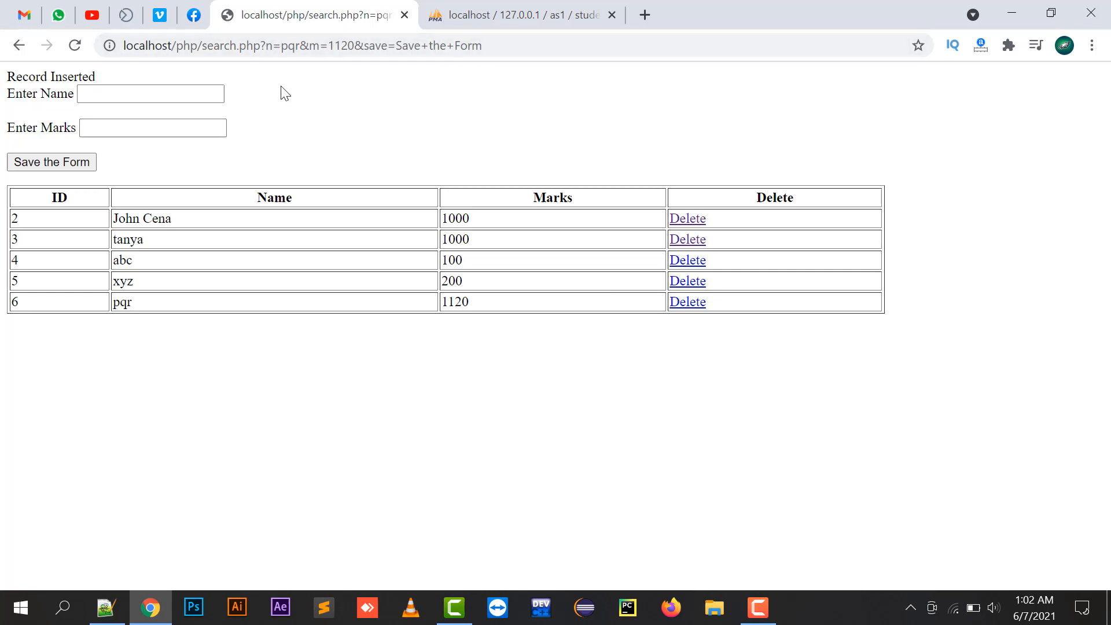
click(149, 92)
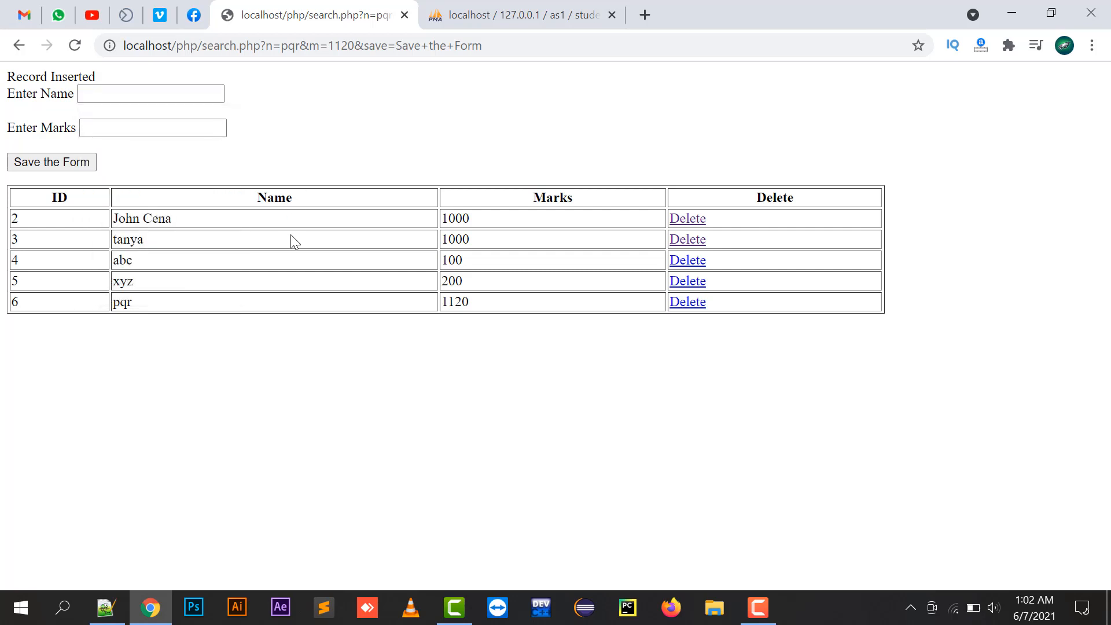
click(152, 128)
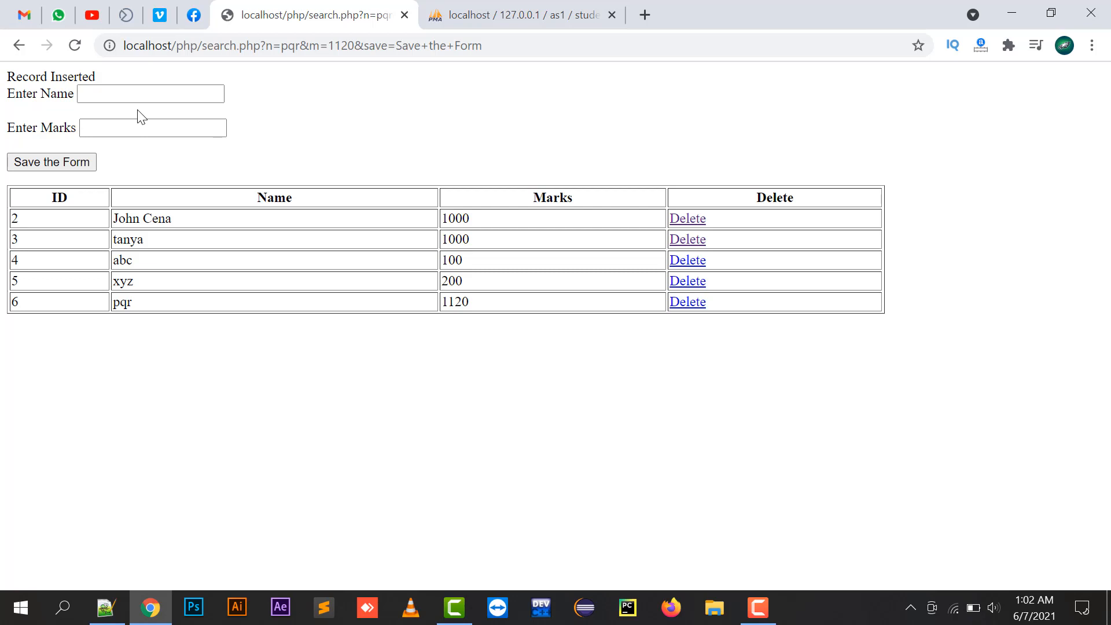
mouse_move(383, 291)
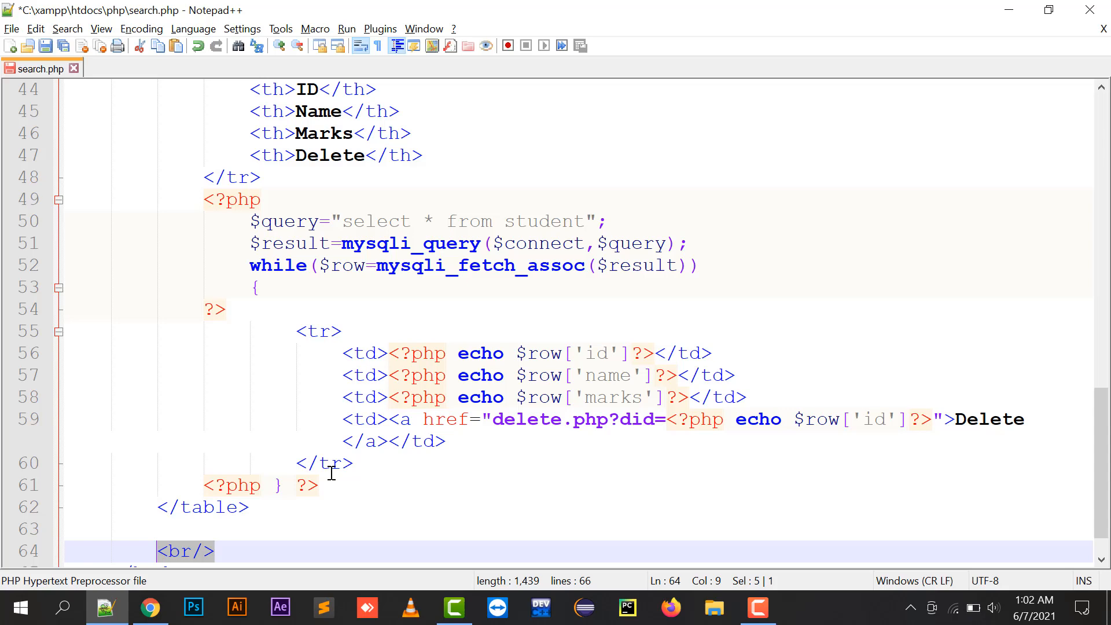
Begin a second form after </table> with an Enter Name text input named s
click(150, 607)
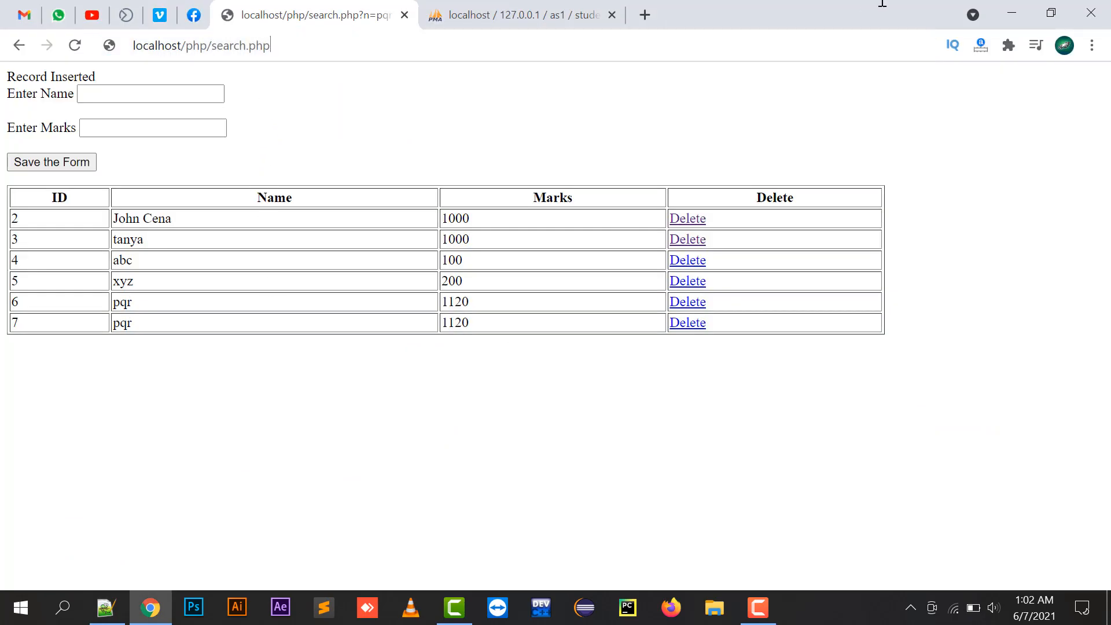
click(106, 608)
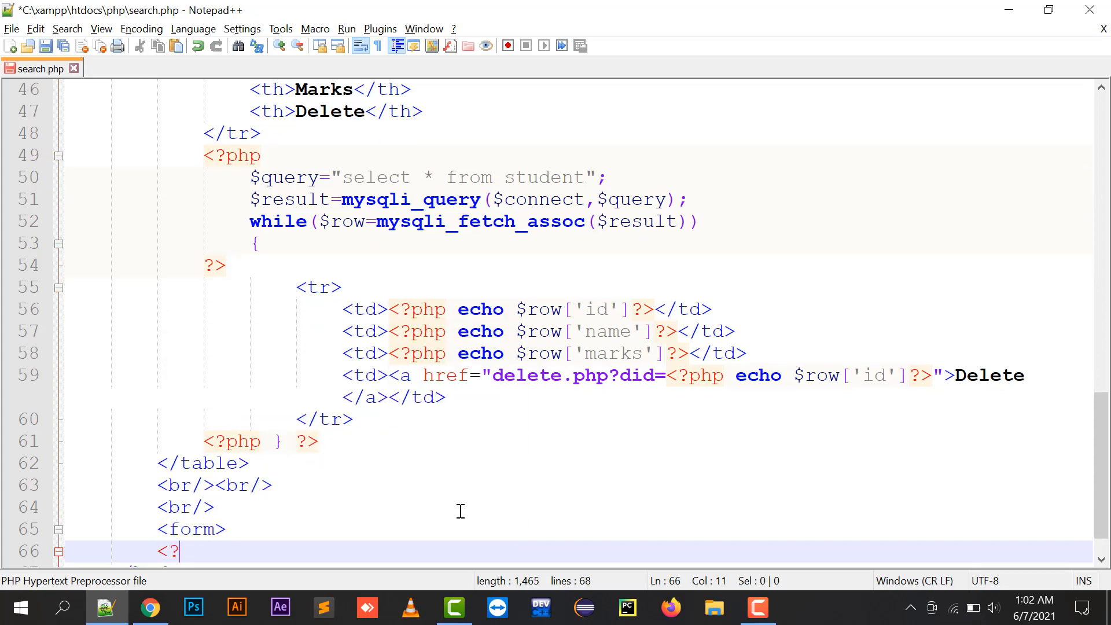
text(/)
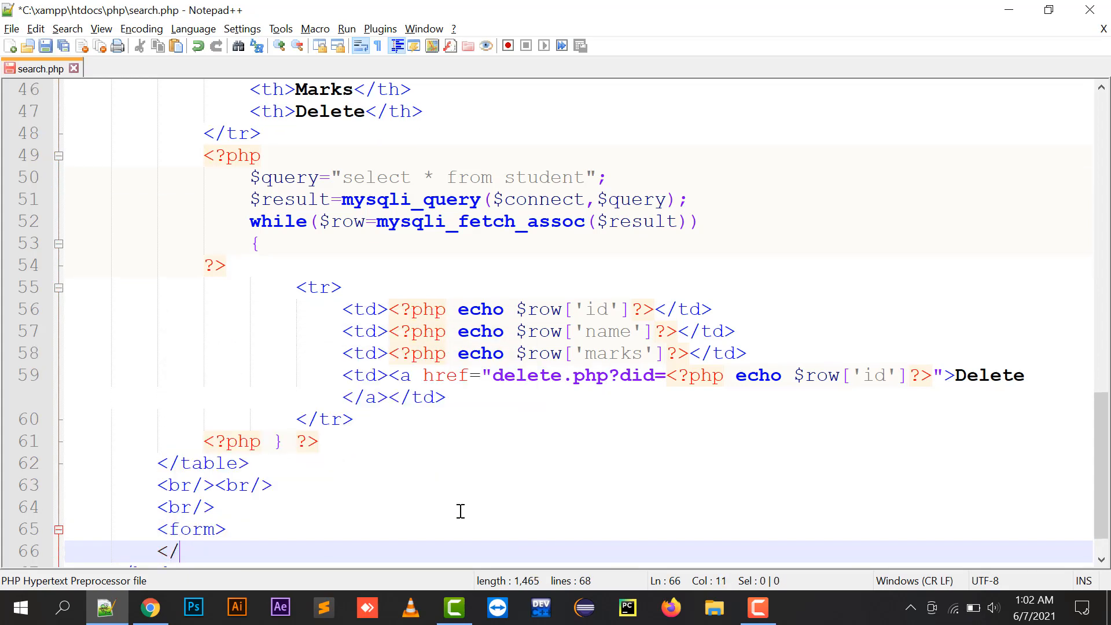
text(Enter Name)
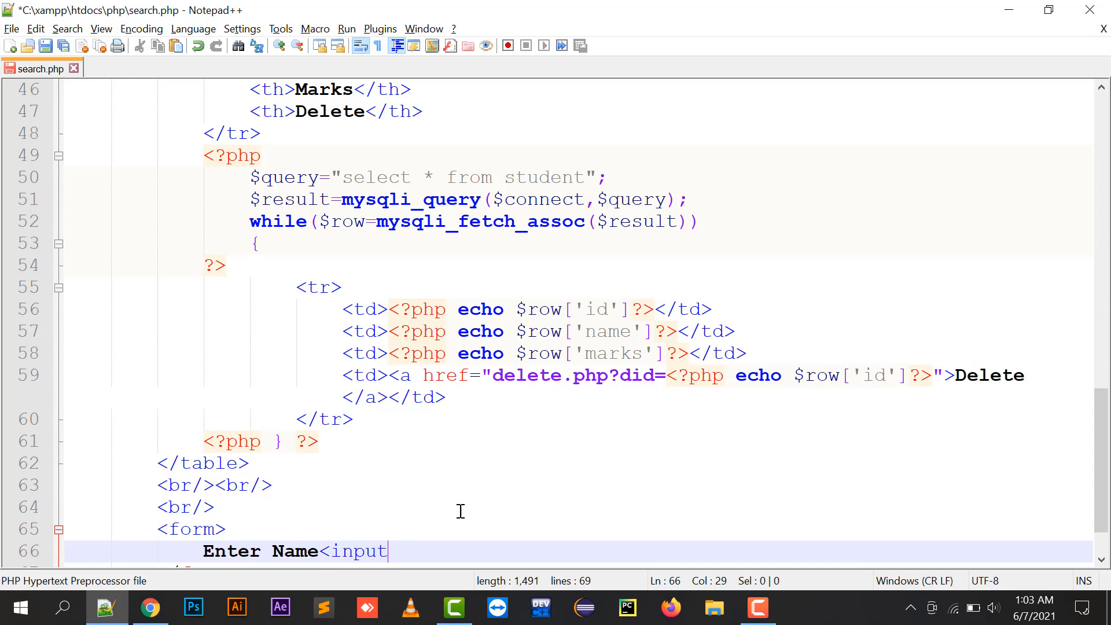
text(t)
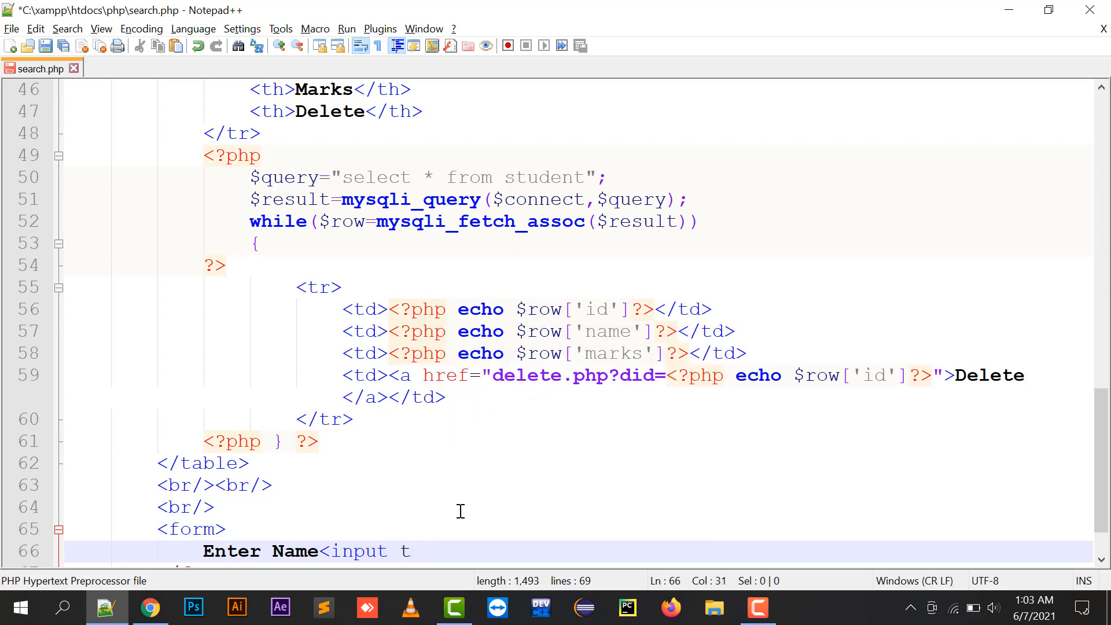
text(ype="text")
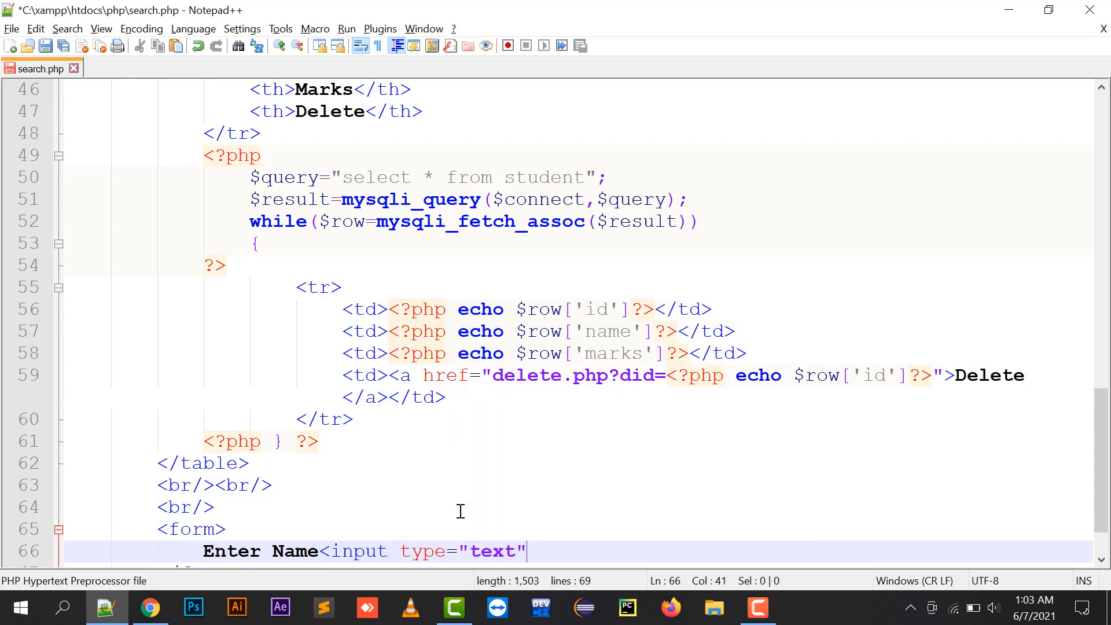
text(name="s"/>)
text(<input type="submit)
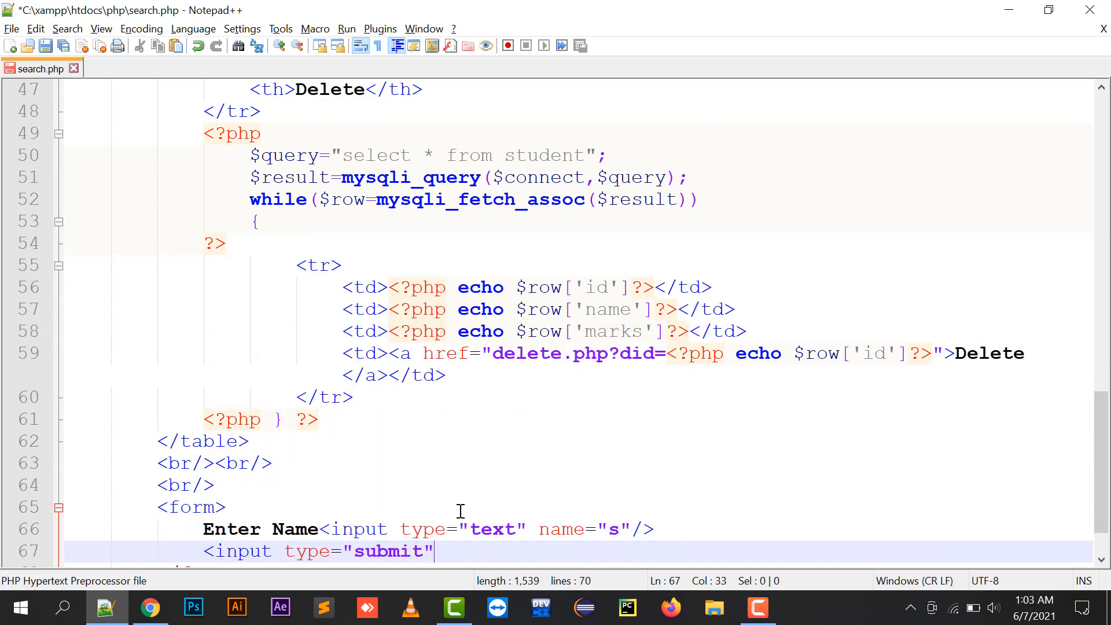
Add a submit button valued Search... and close the form, then review both forms
text(sa)
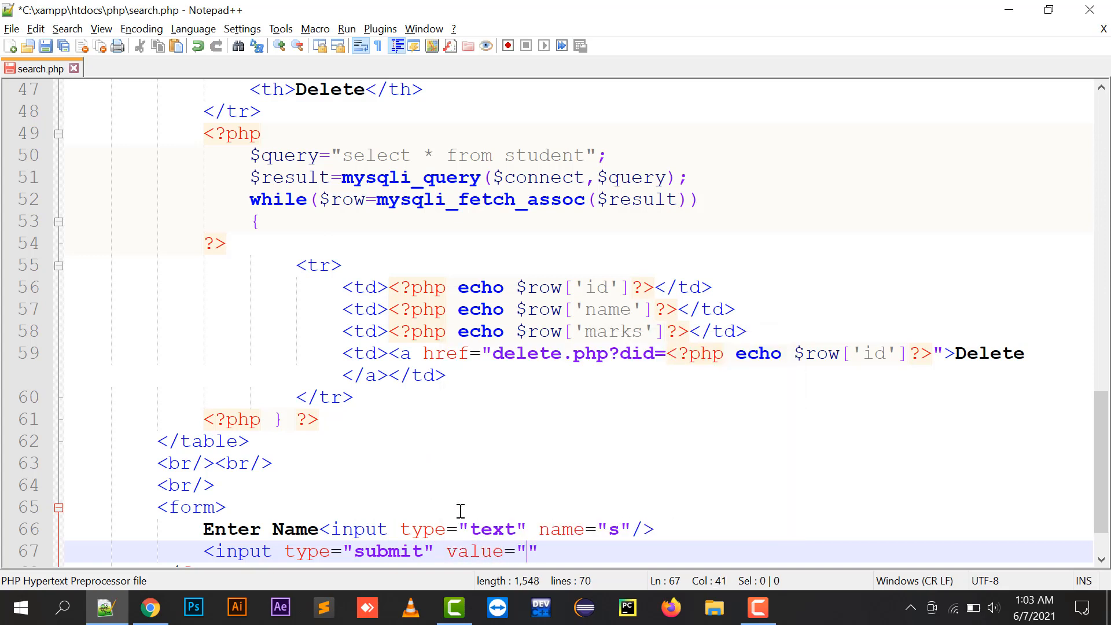
text(Searfhc)
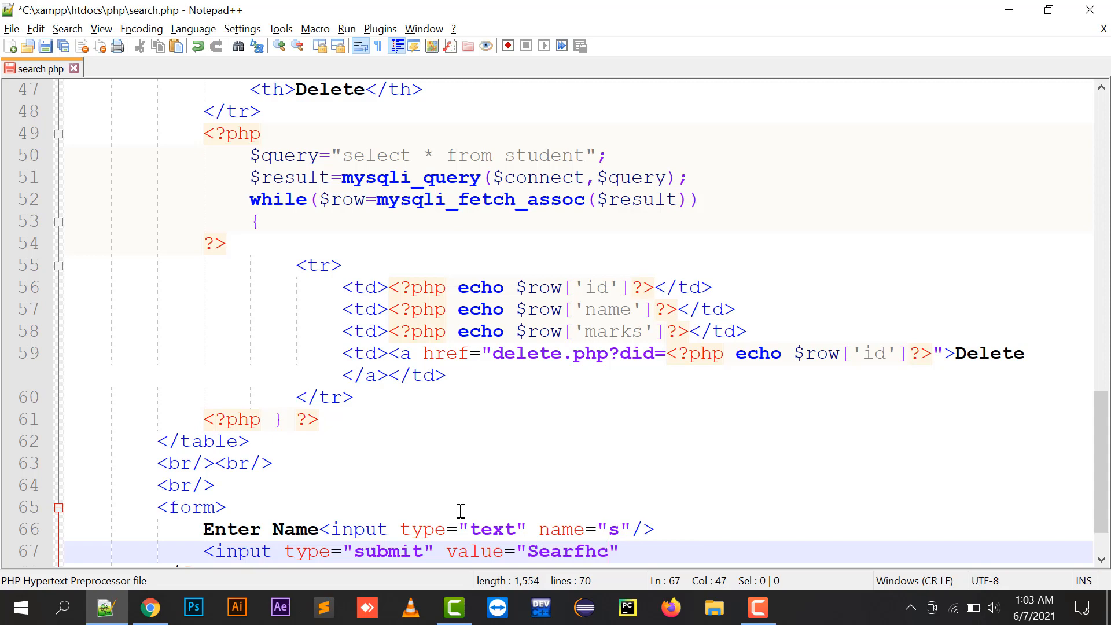
text(Search...)
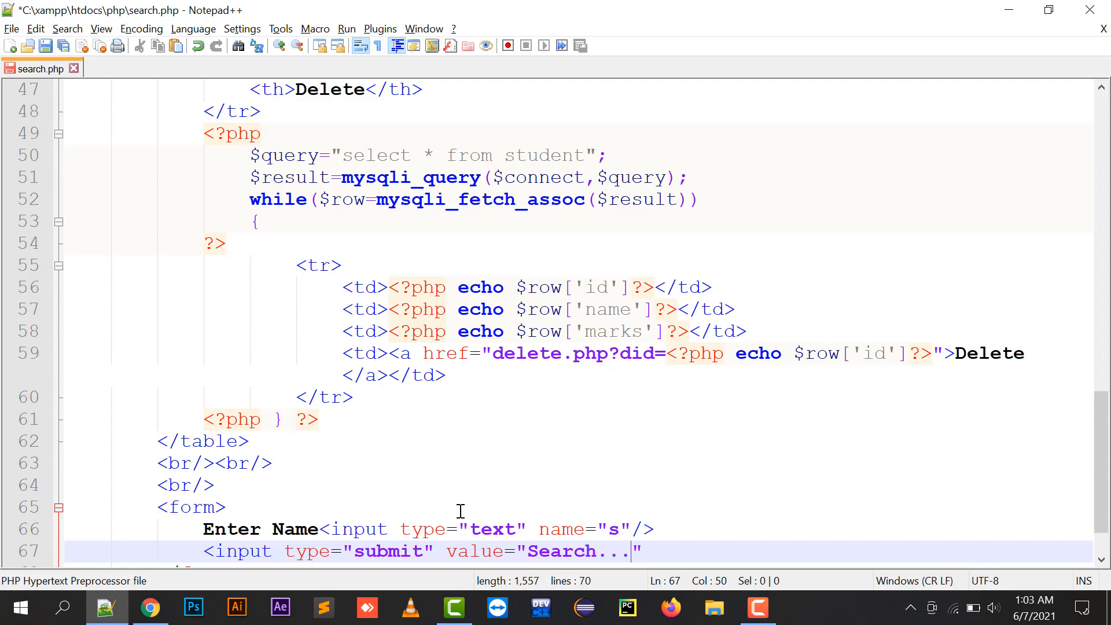
click(149, 607)
text(/>)
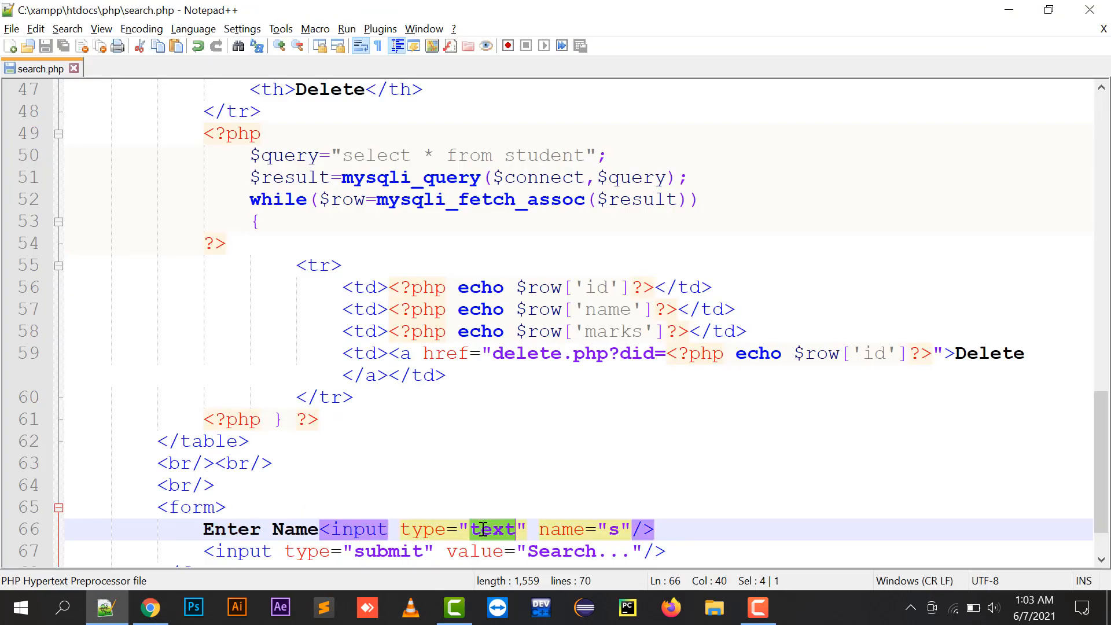
click(149, 607)
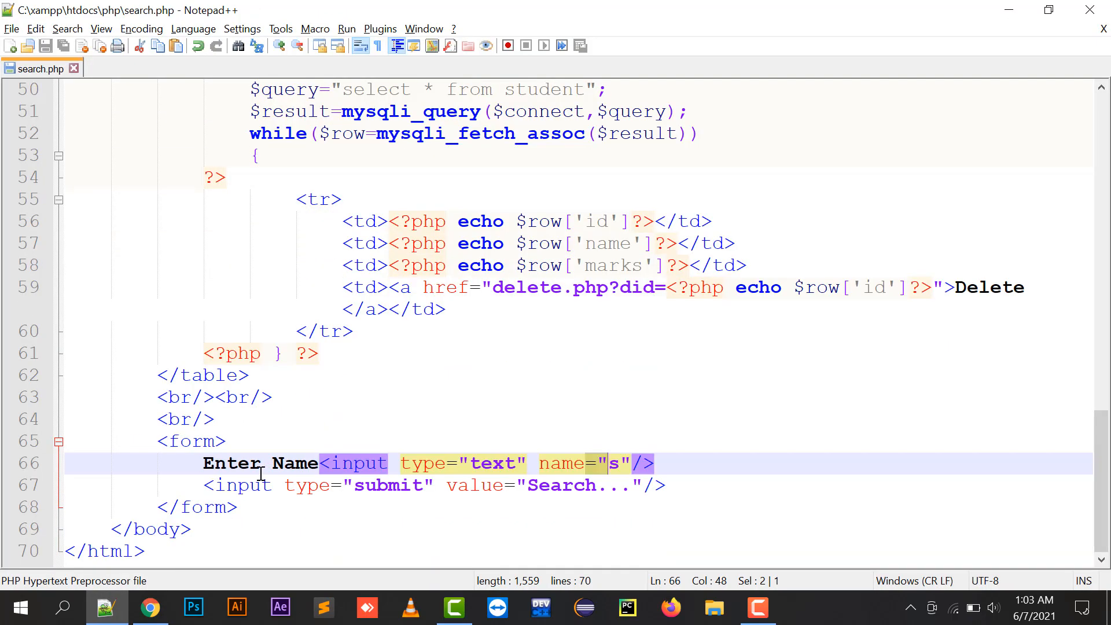
scroll(up, 3)
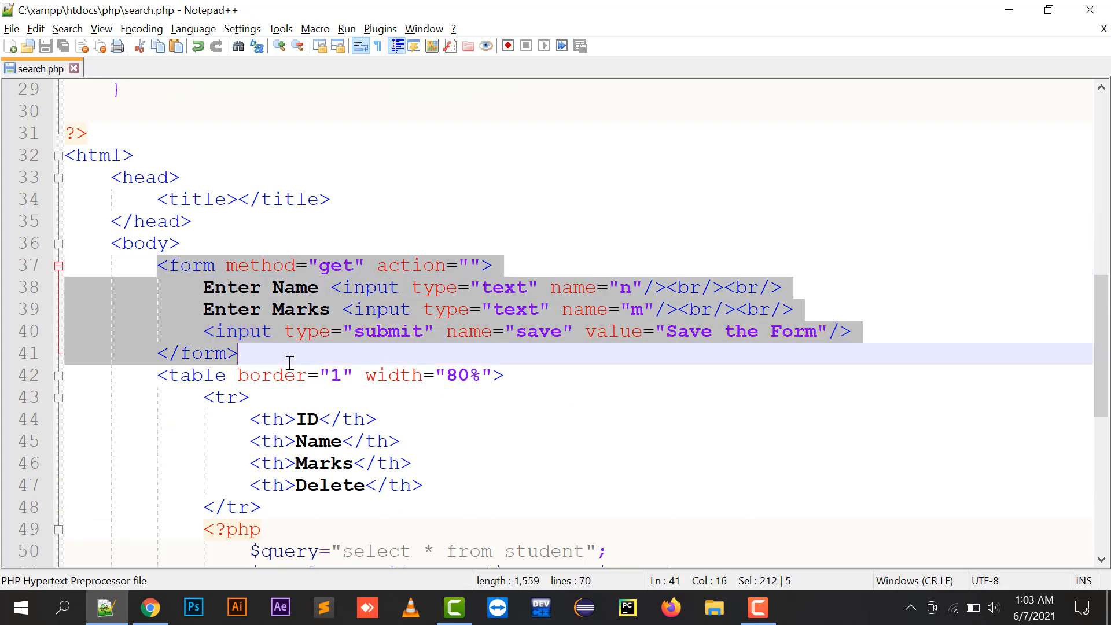
click(149, 607)
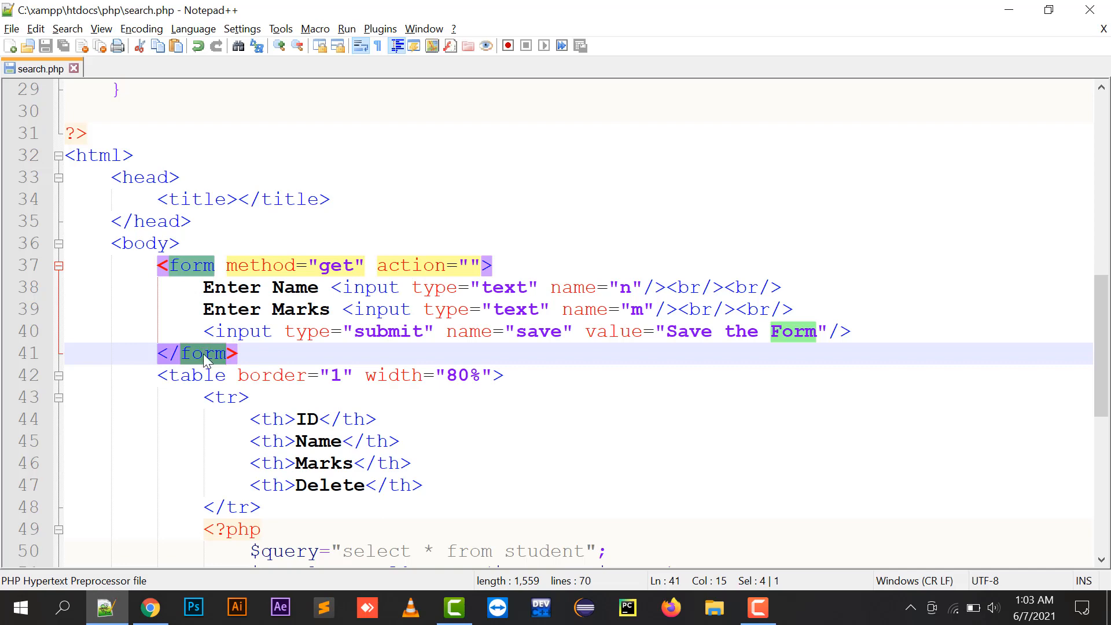
scroll(down, 3)
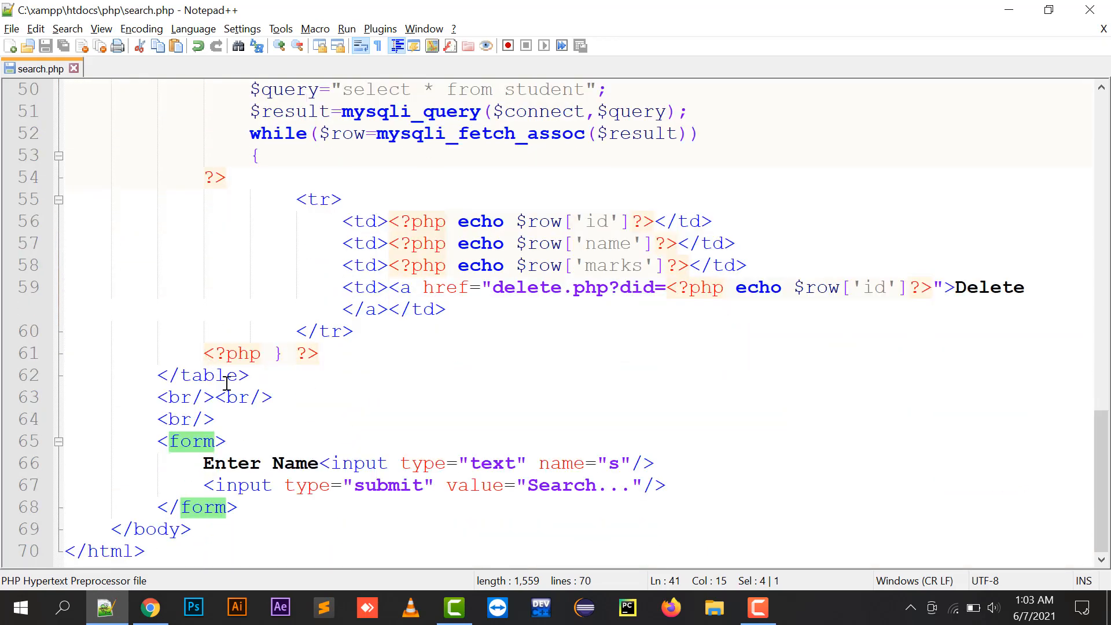
Check the rendered page with the new search form against the search.php source
click(150, 607)
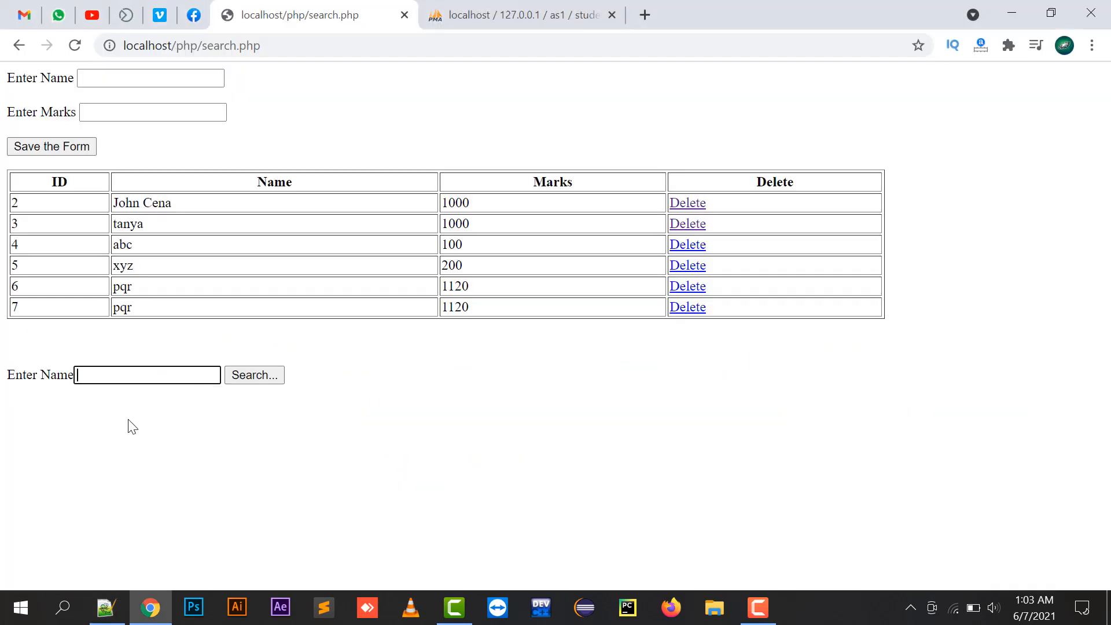
click(106, 607)
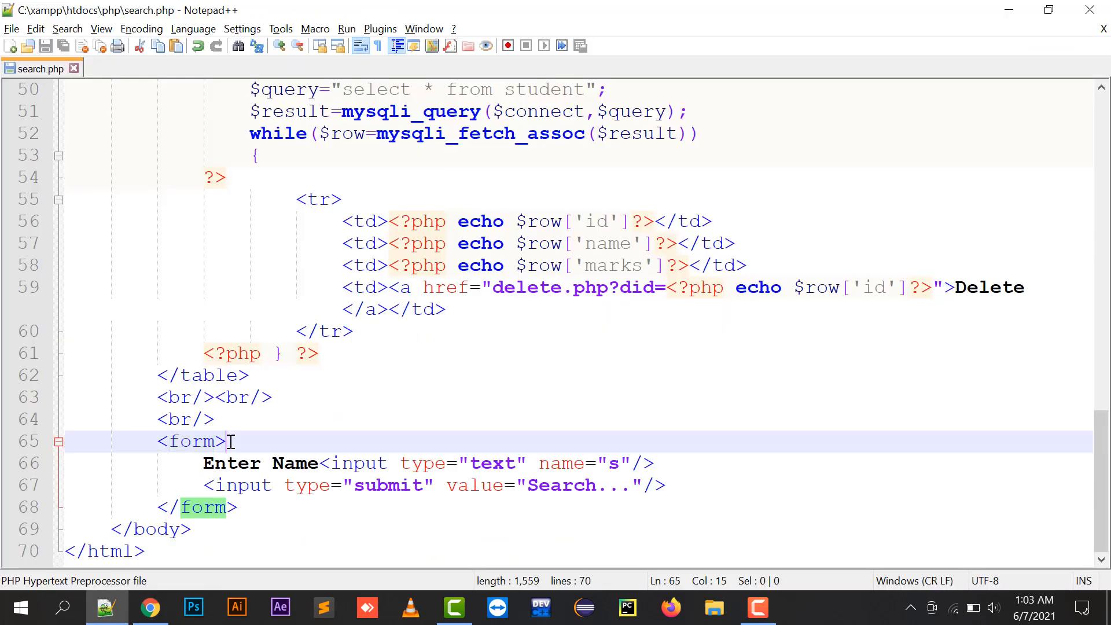
double_click(191, 441)
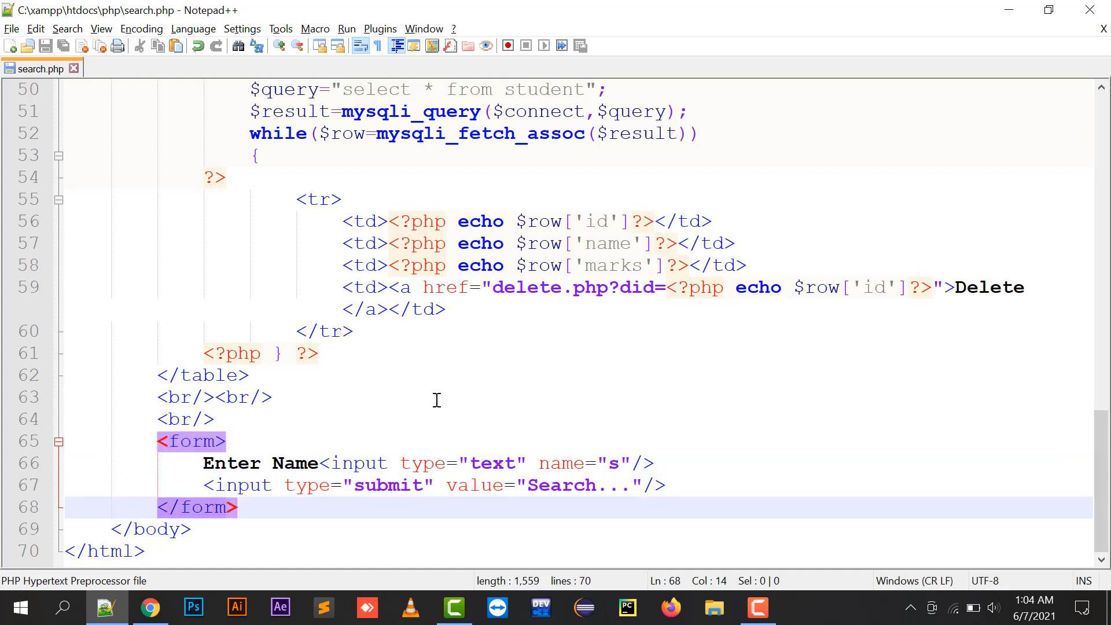
click(149, 607)
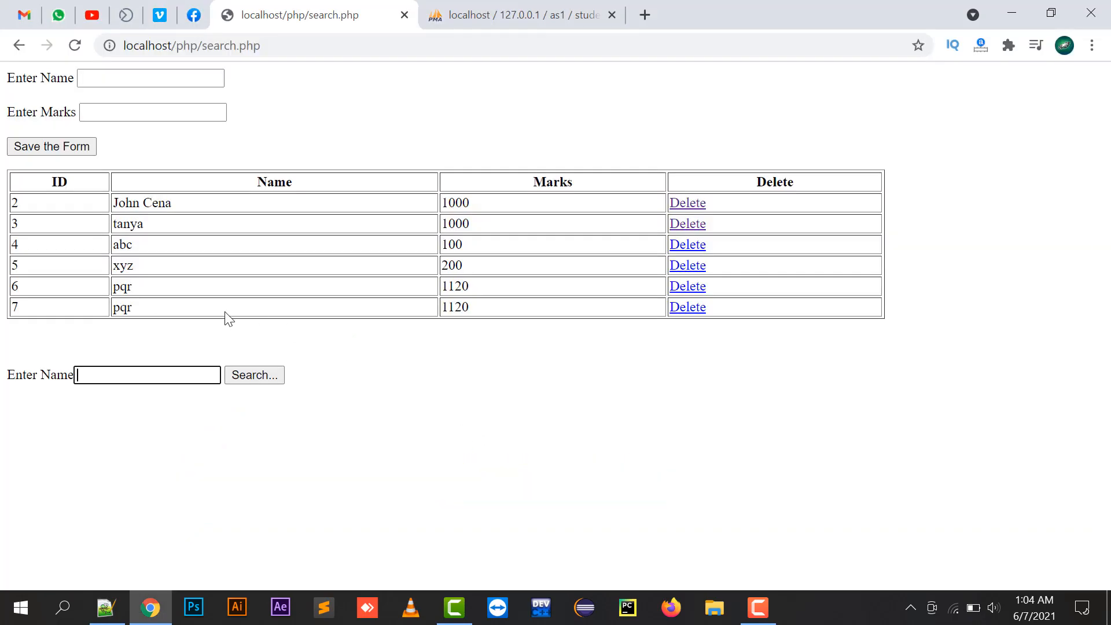
mouse_move(147, 373)
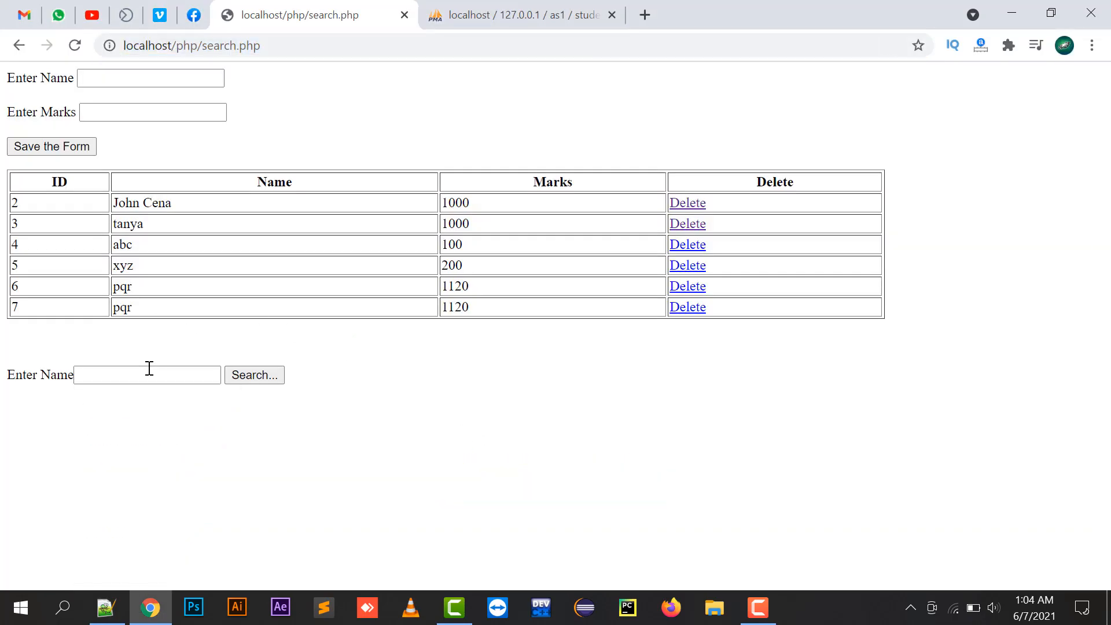
Search for tanya and confirm the address now carries ?s=tanya
click(147, 373)
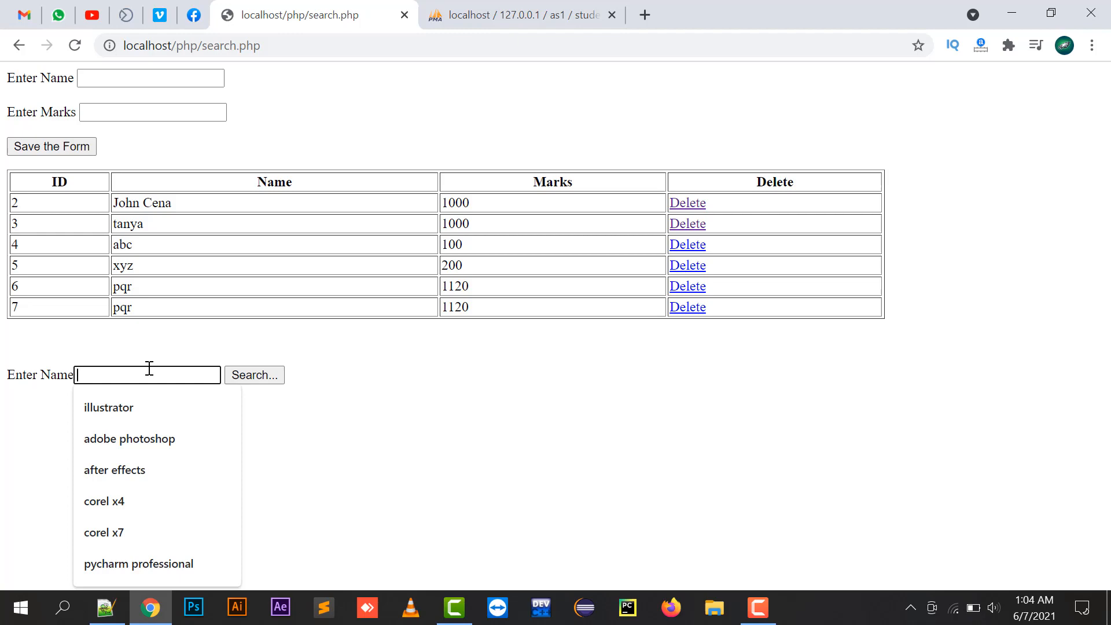
text(tanya)
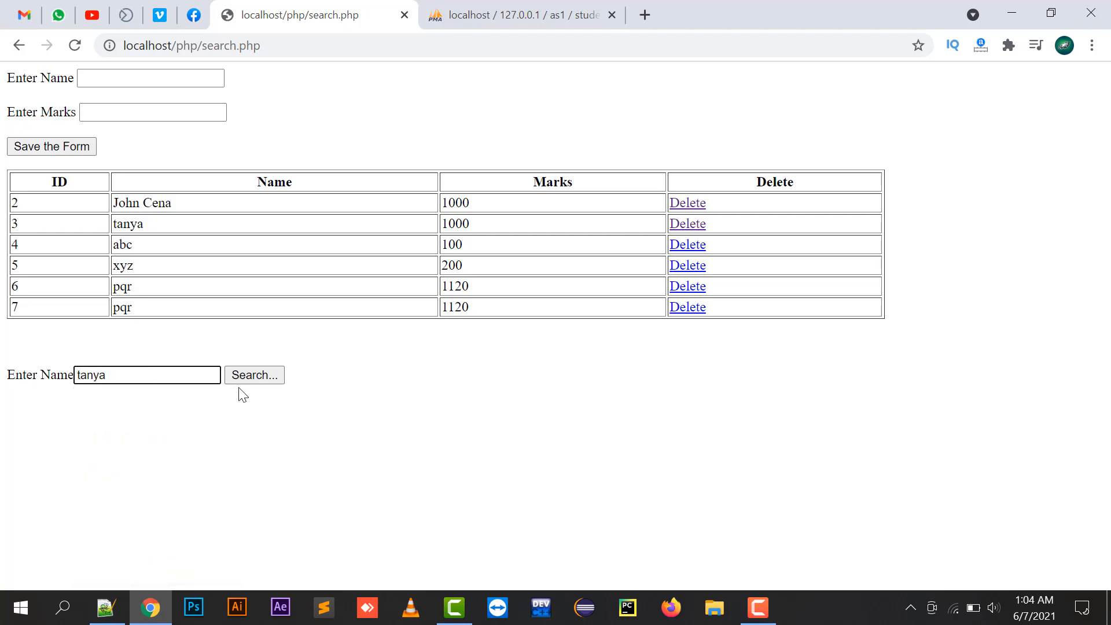
click(254, 375)
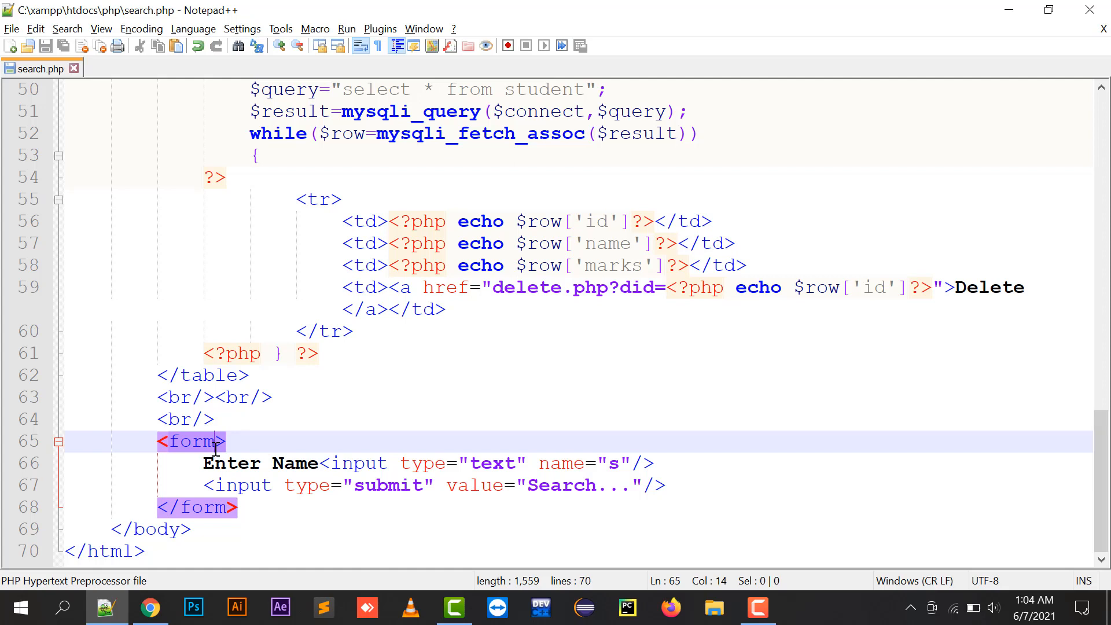
mouse_move(44, 78)
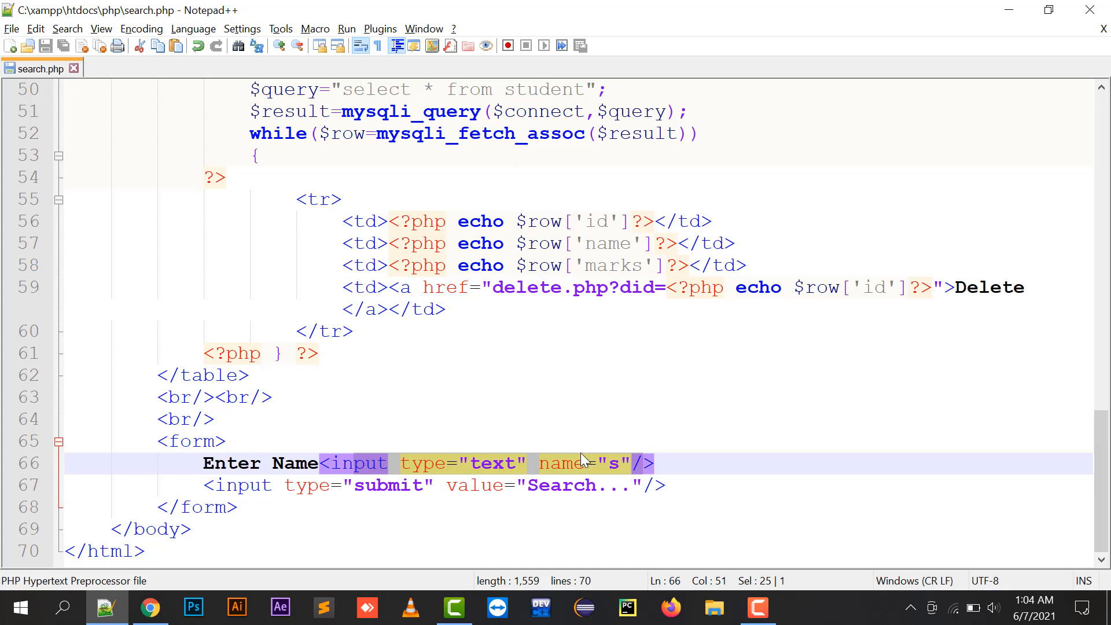
mouse_move(618, 485)
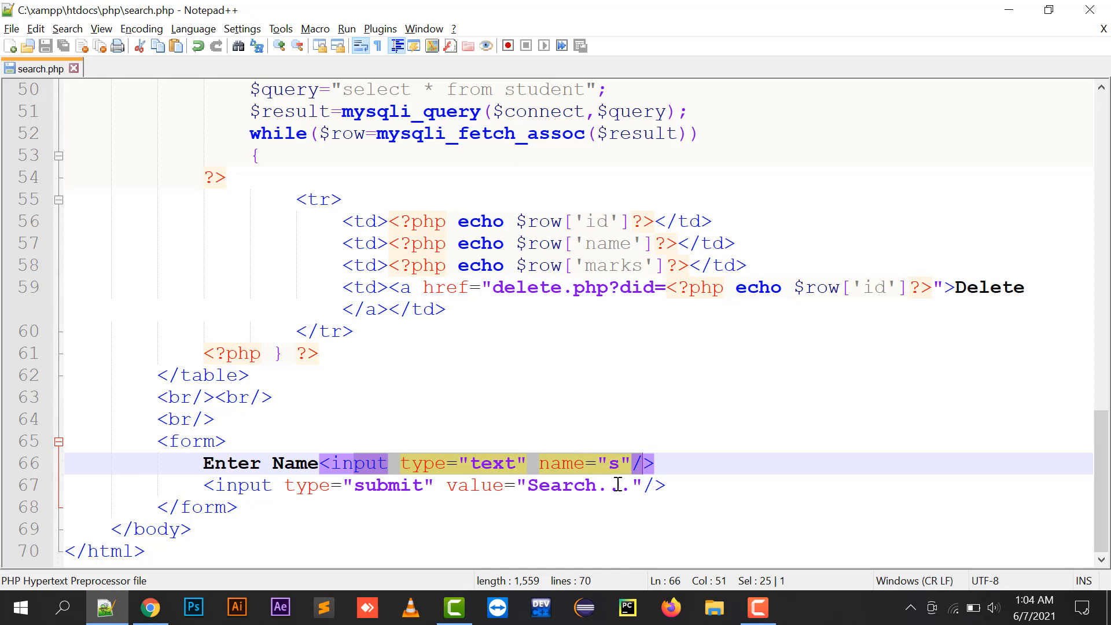
click(149, 607)
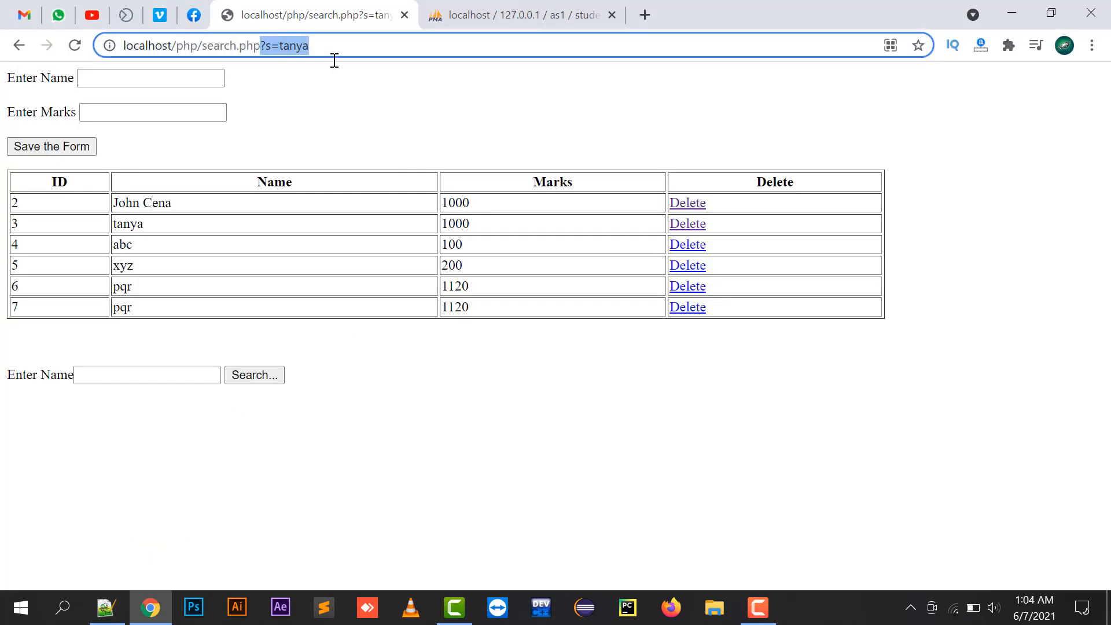
mouse_move(189, 403)
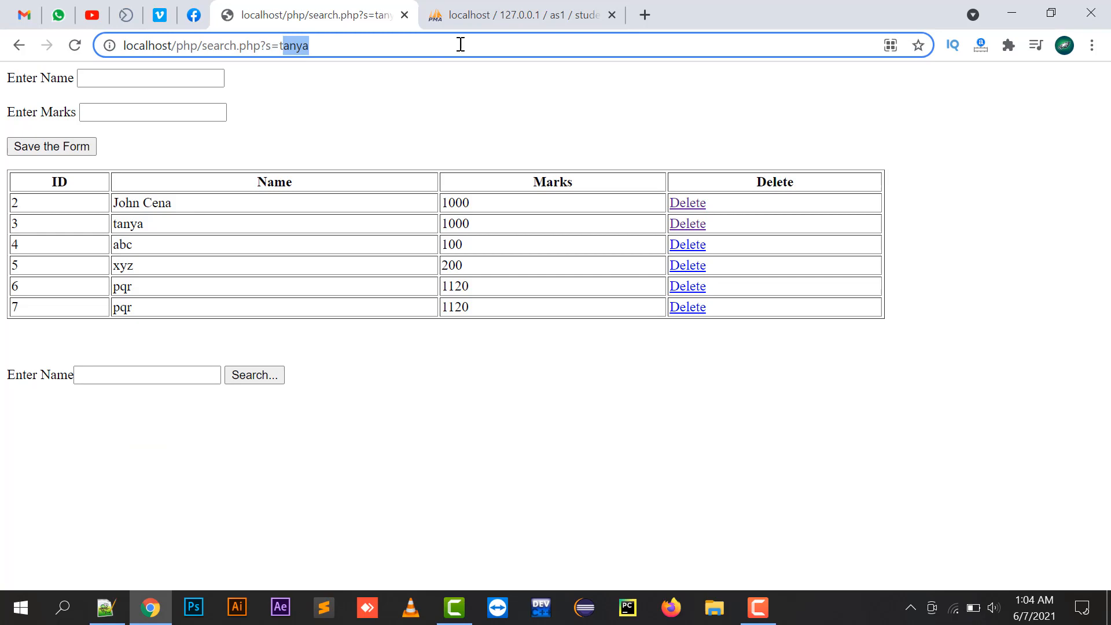
mouse_move(370, 139)
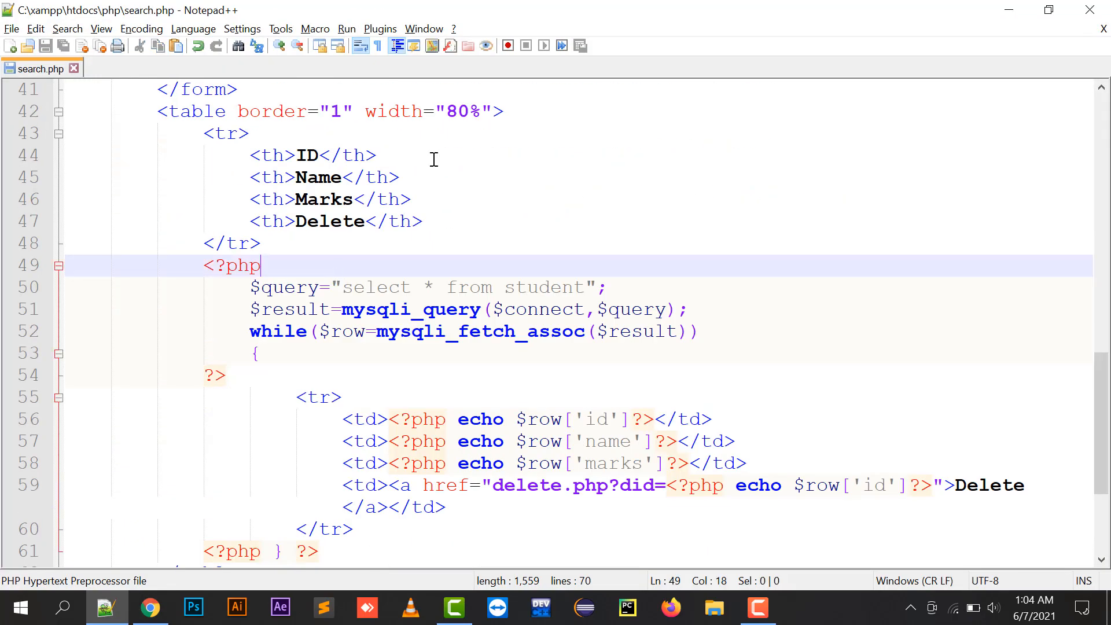
Add if(!empty($_GET['s'])) and store the submitted name in $searchname
click(149, 607)
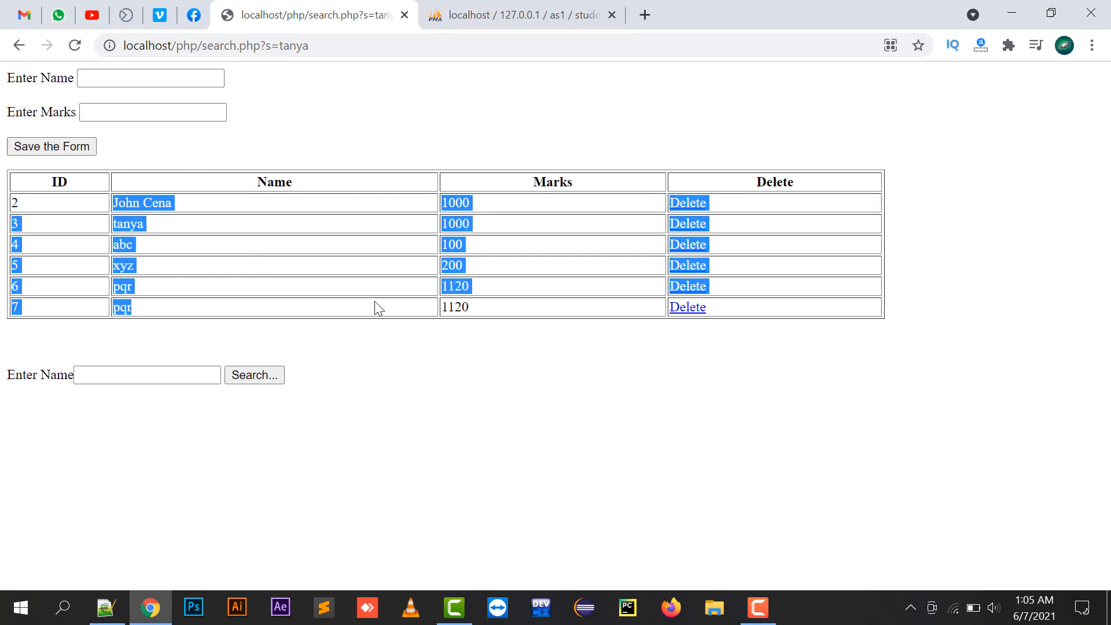
mouse_move(304, 144)
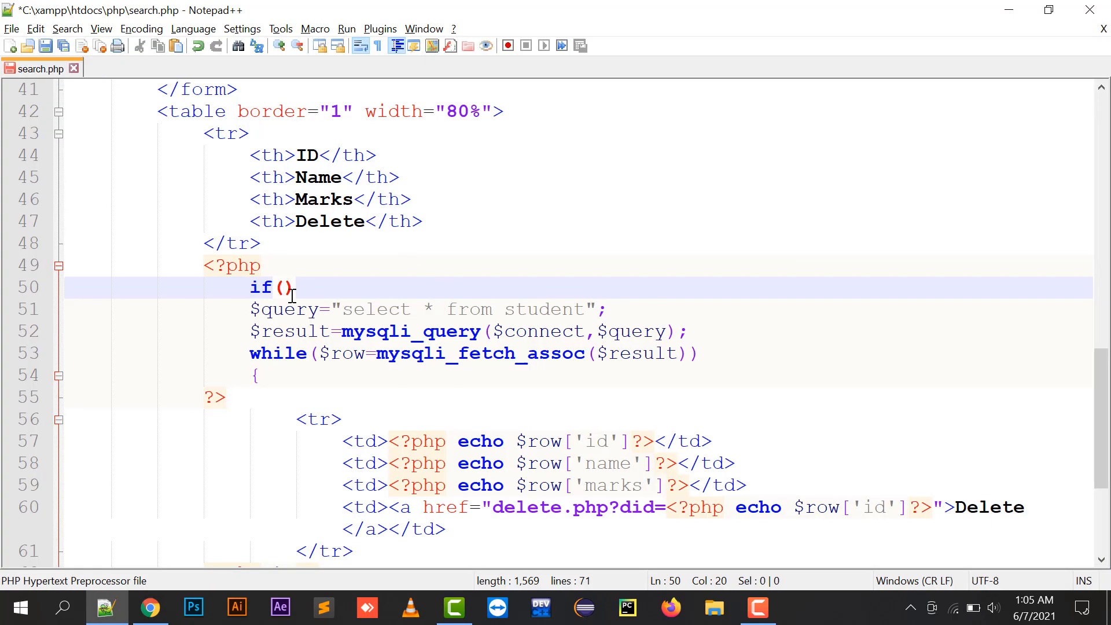
text(!empty($_G)
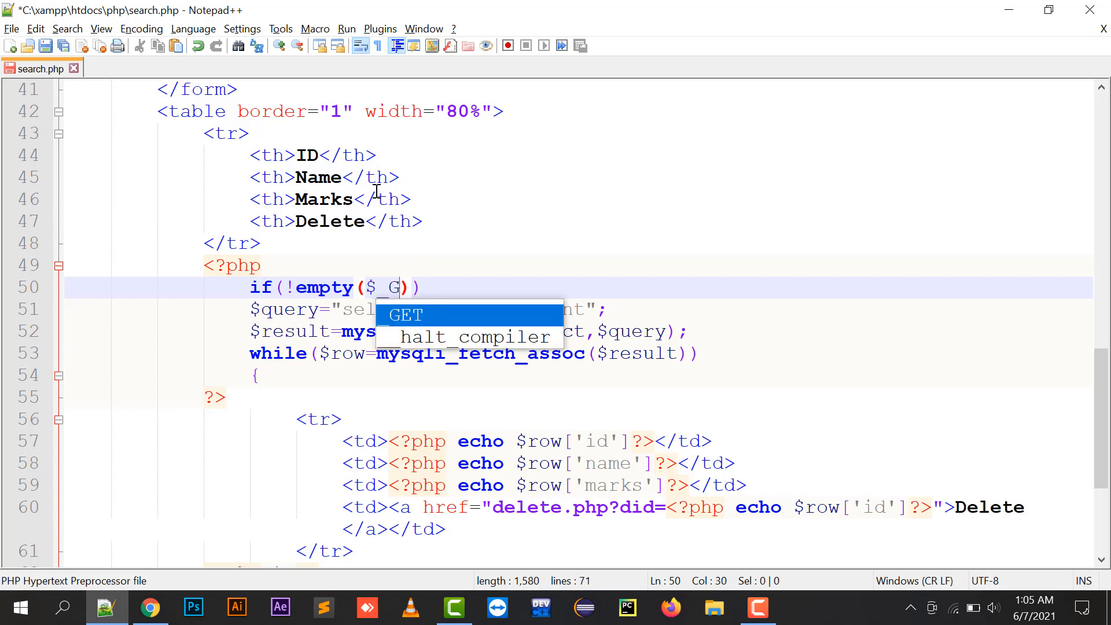
click(150, 607)
text(ET['s'])
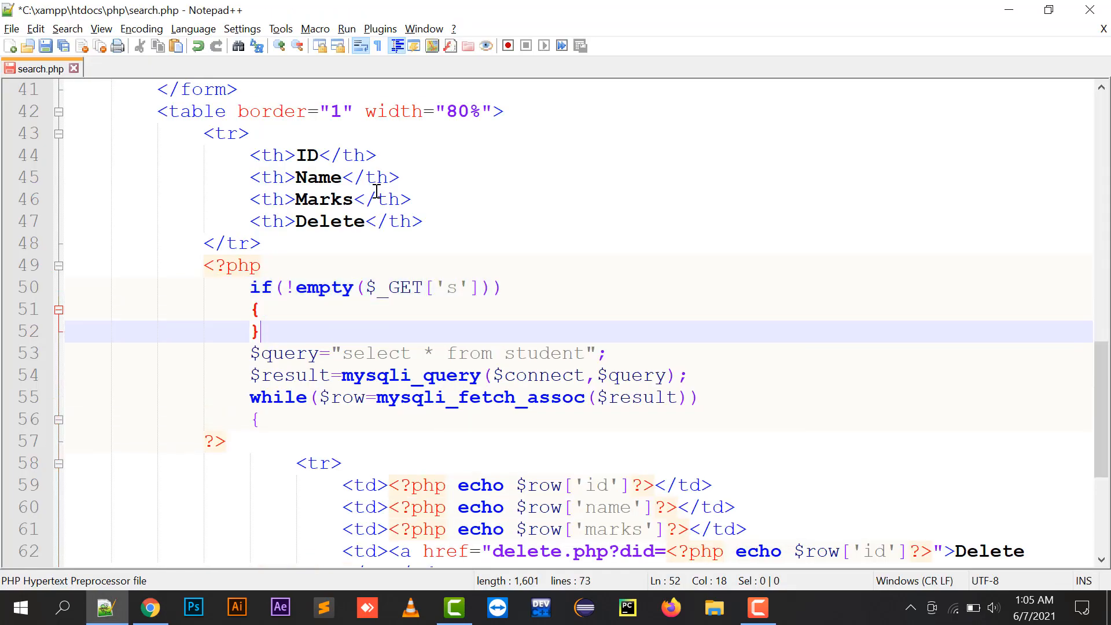
click(149, 607)
text($searchn)
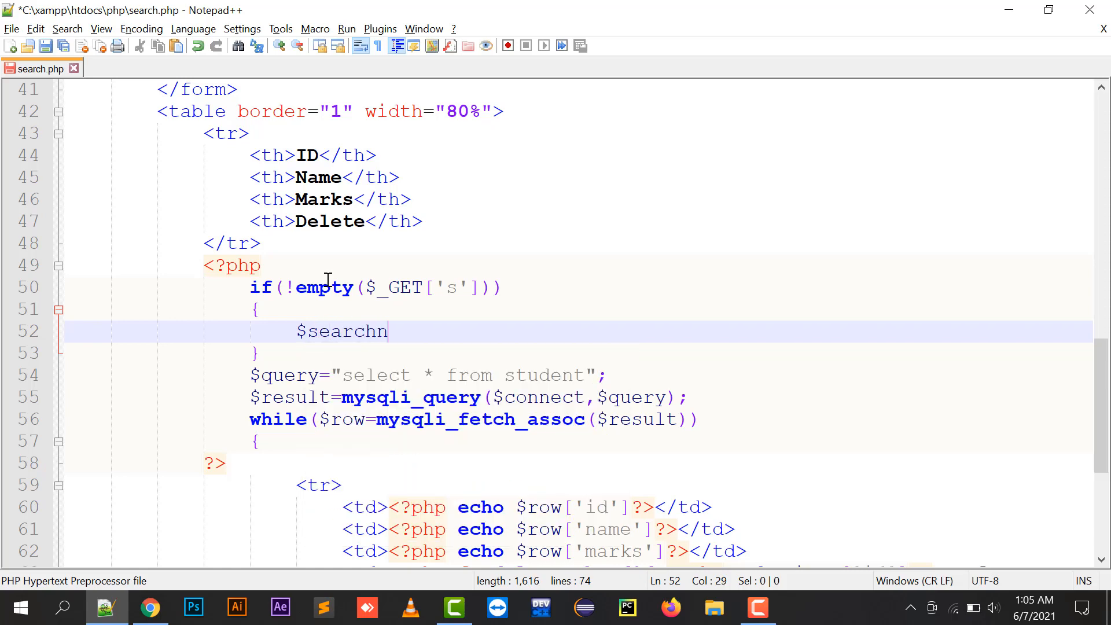
text(ame=$_GET[)
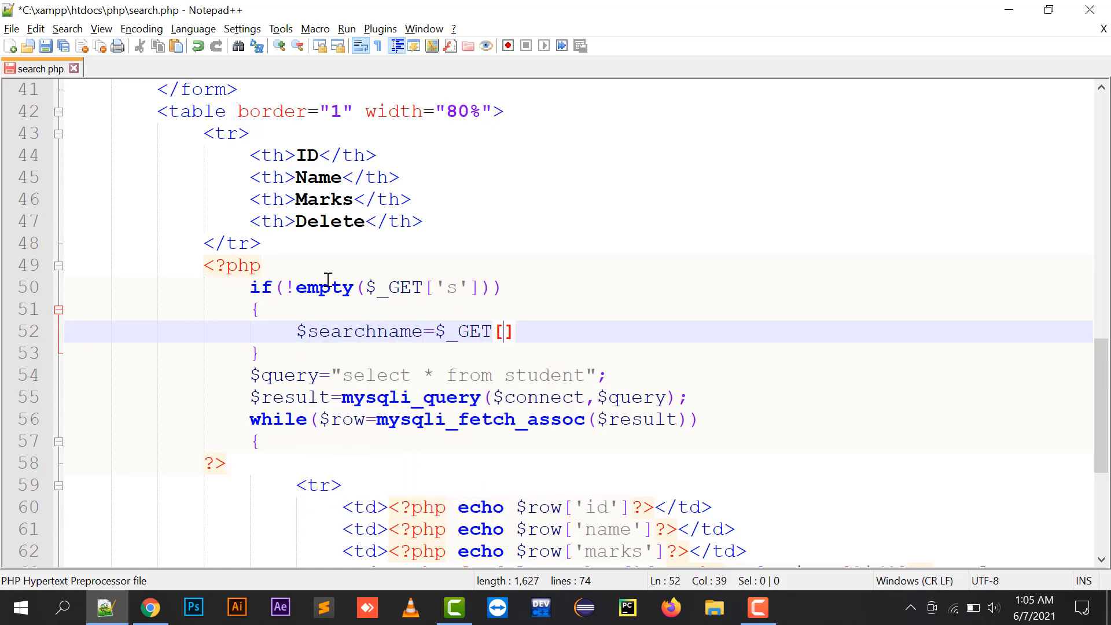
text('s'];)
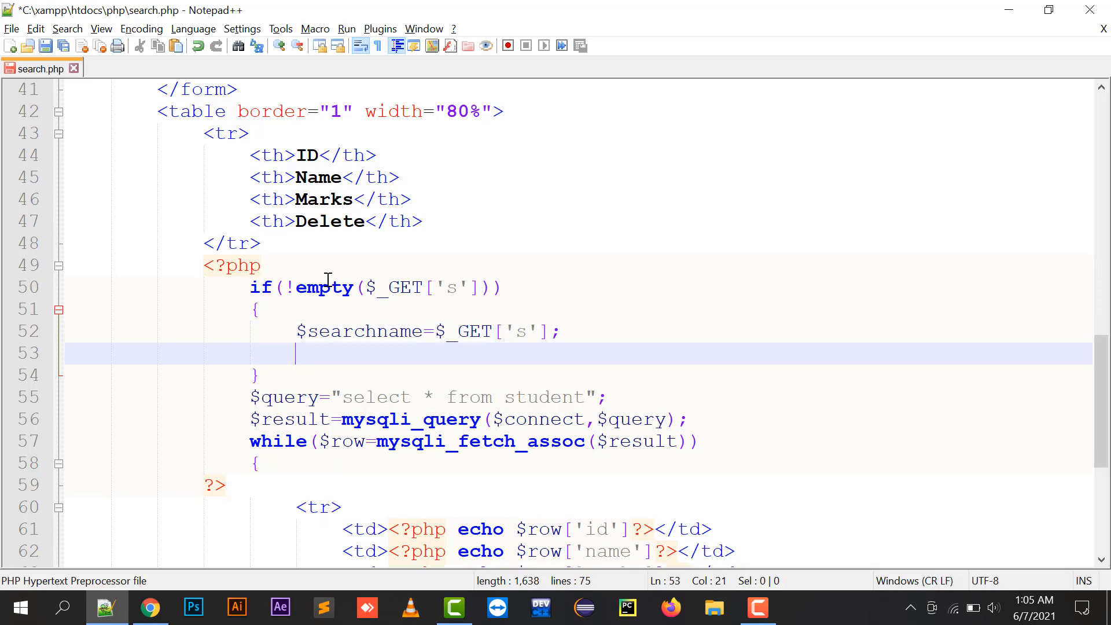
Build $query selecting students where name like '%$searchname%' and save the file
text($query-)
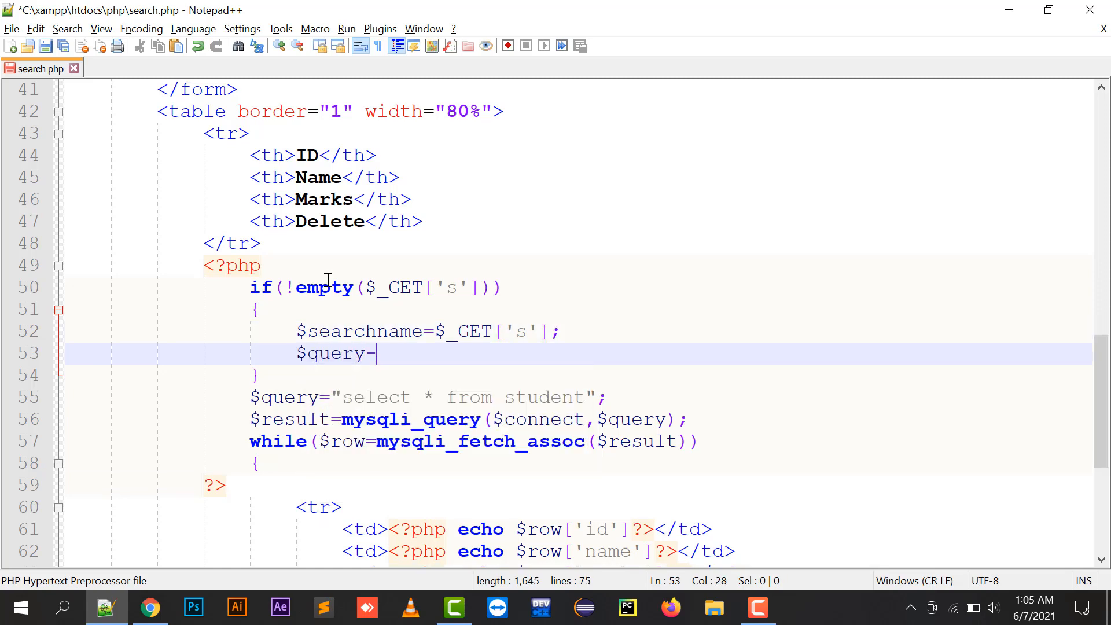
text(="sele")
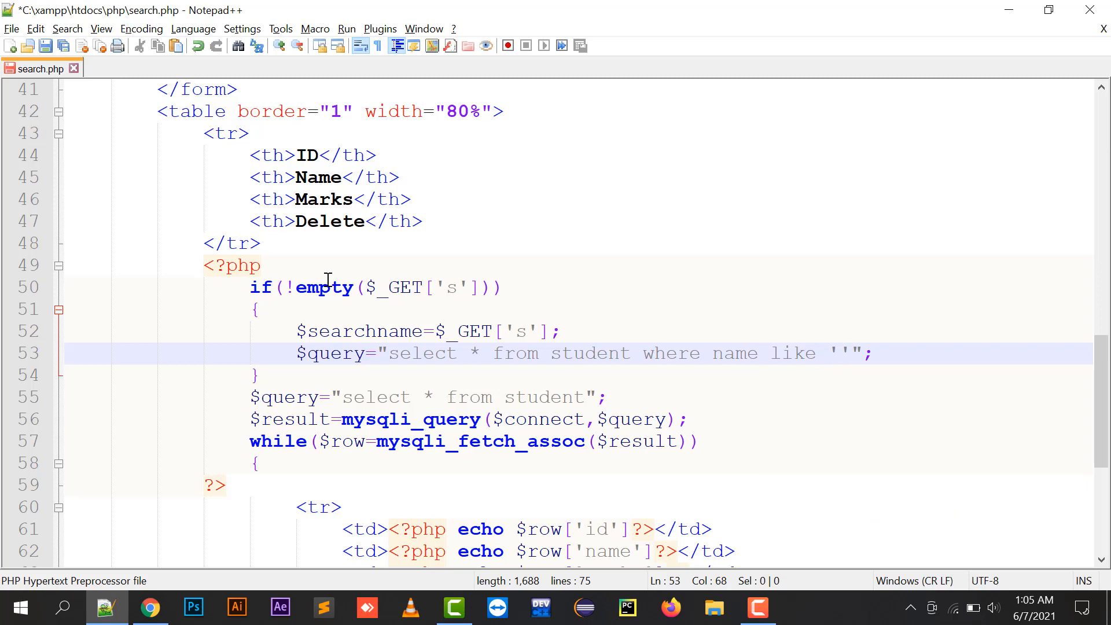
text(%%)
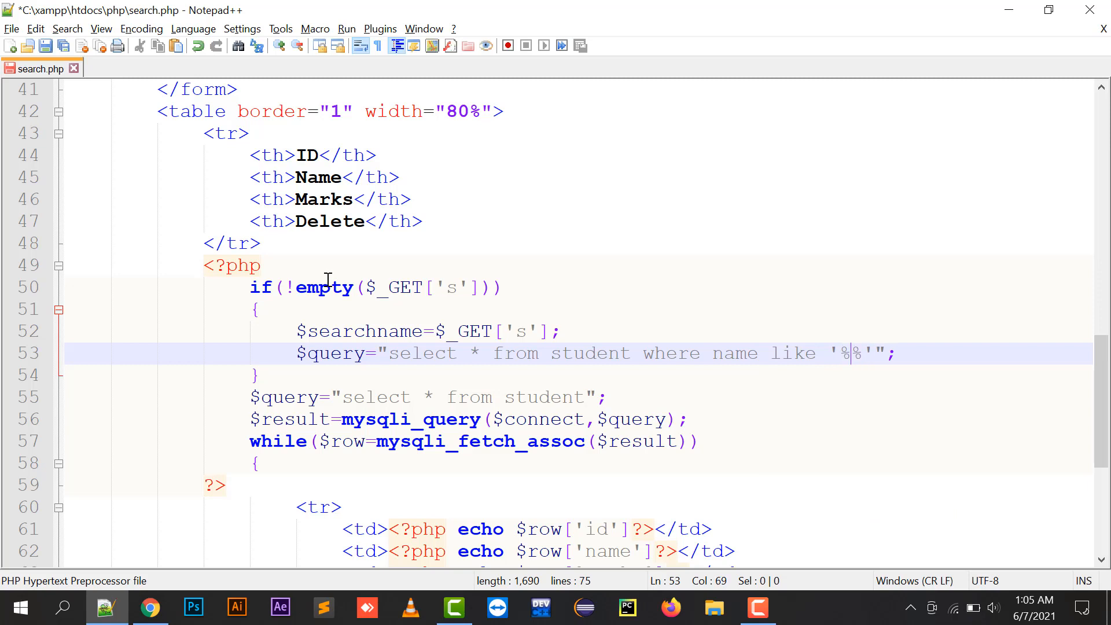
text($searchname)
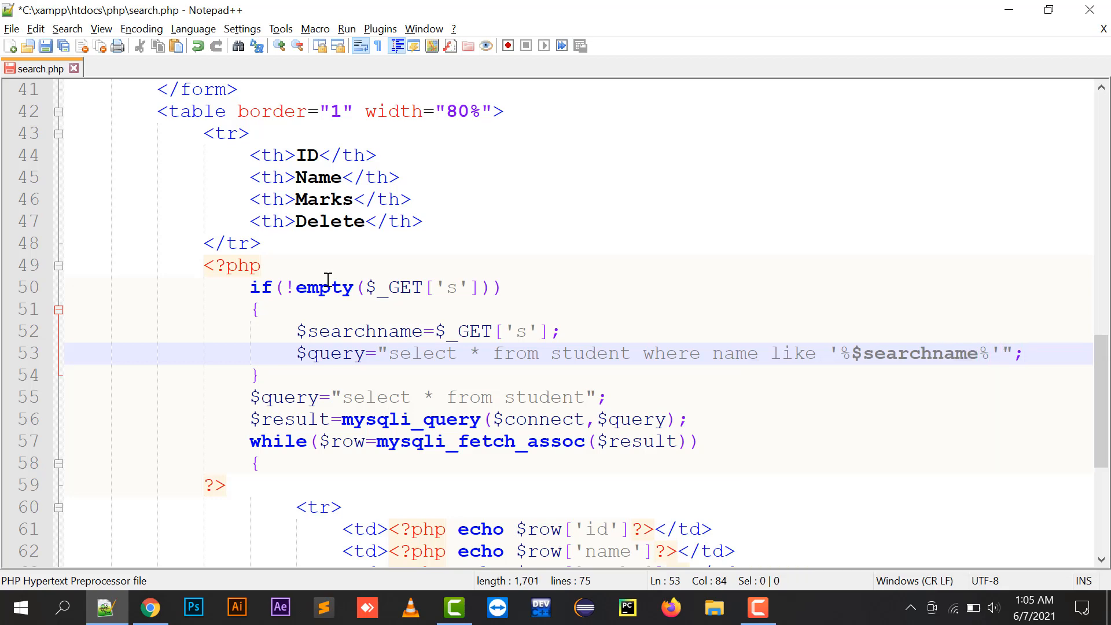
click(150, 608)
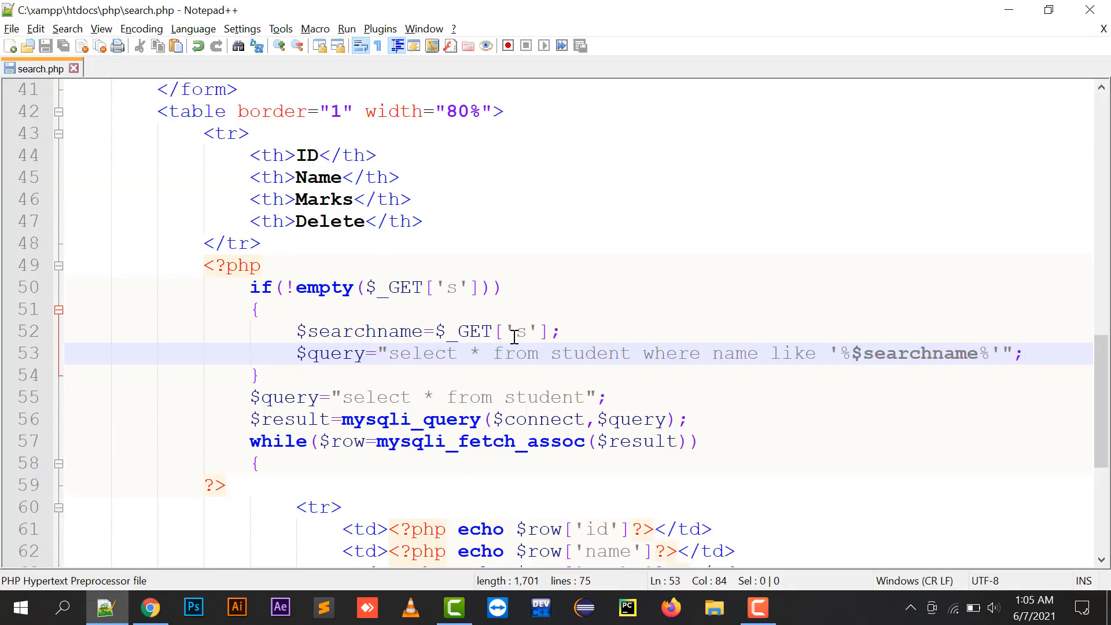
mouse_move(374, 331)
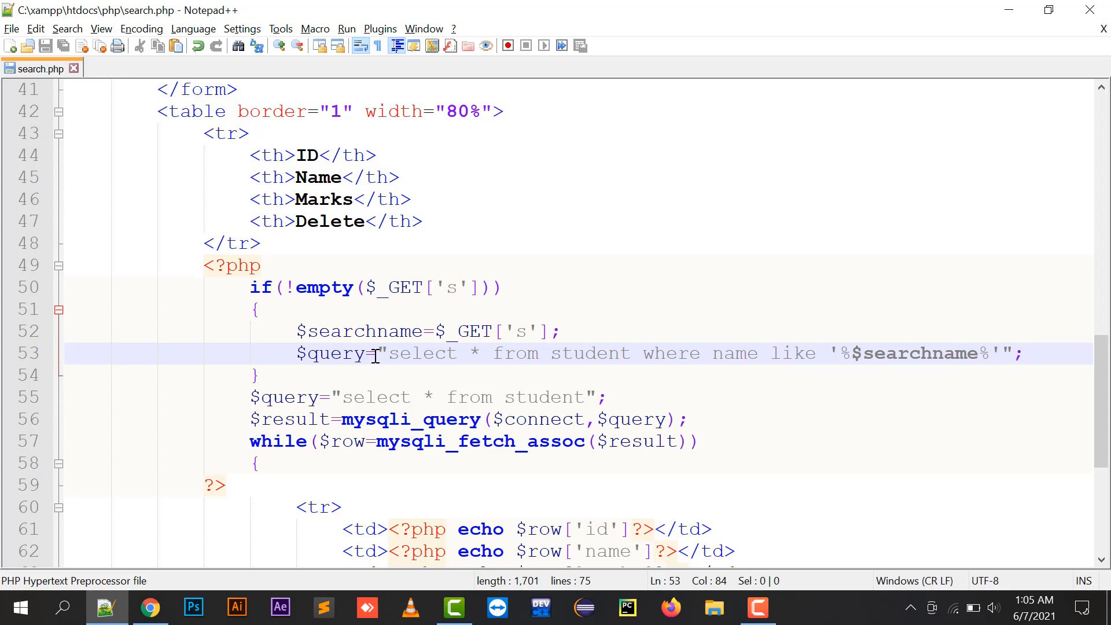
mouse_move(611, 361)
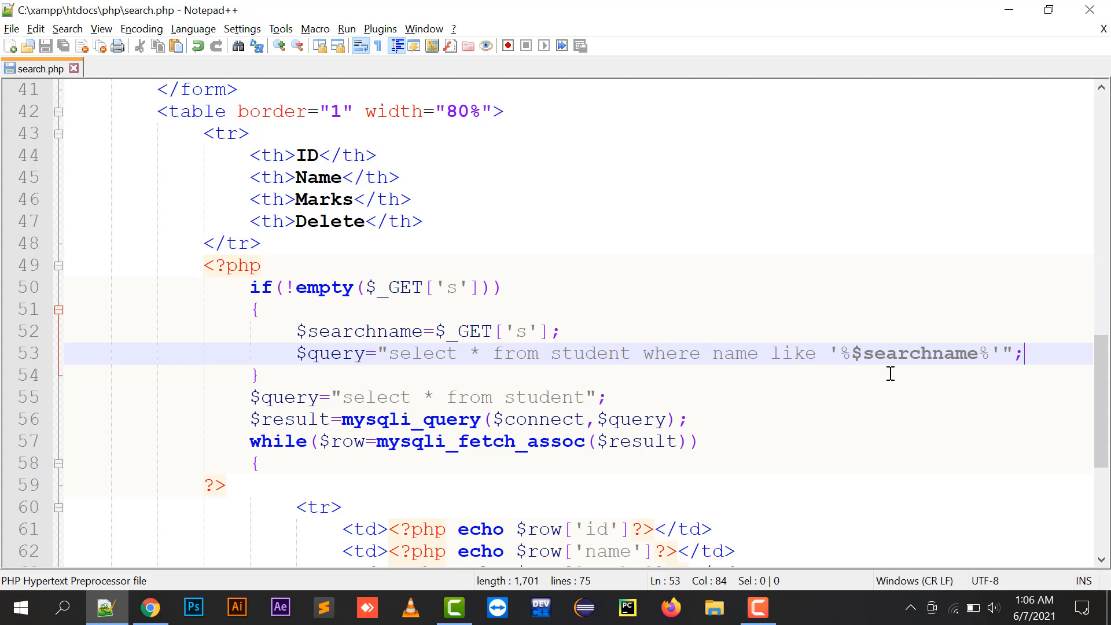
Review $searchname, the student table and the LIKE pattern in the new query
click(148, 607)
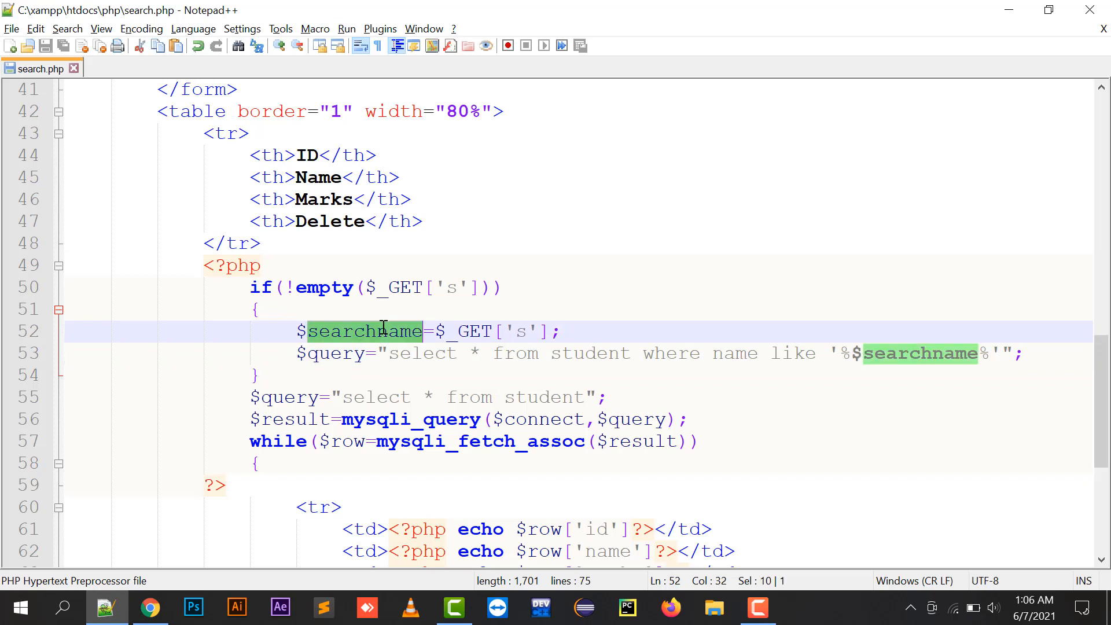
mouse_move(737, 397)
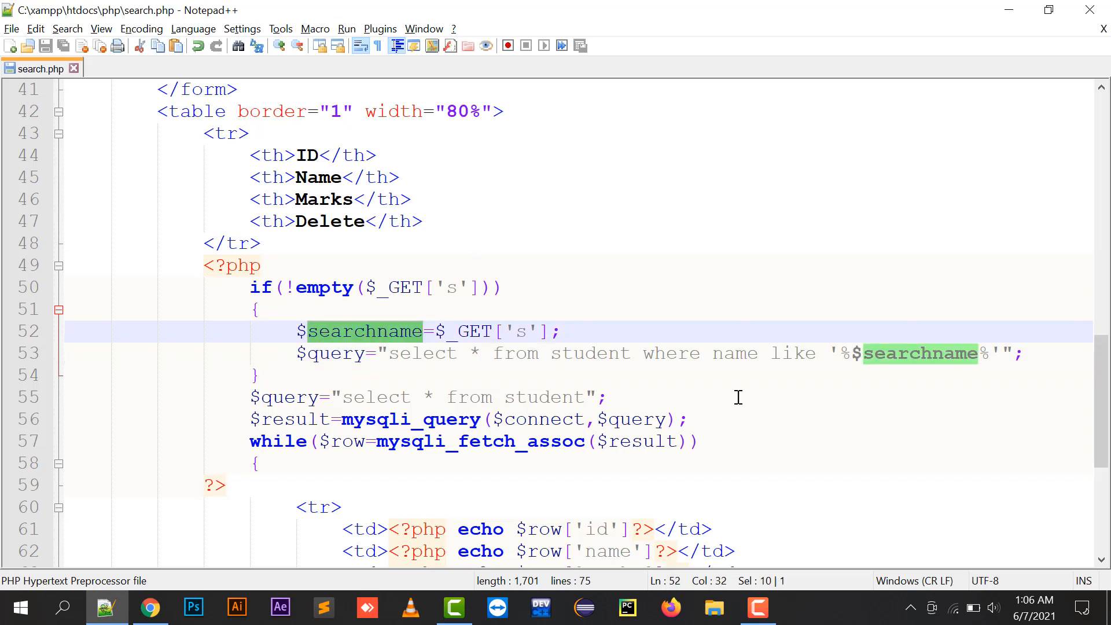
mouse_move(628, 353)
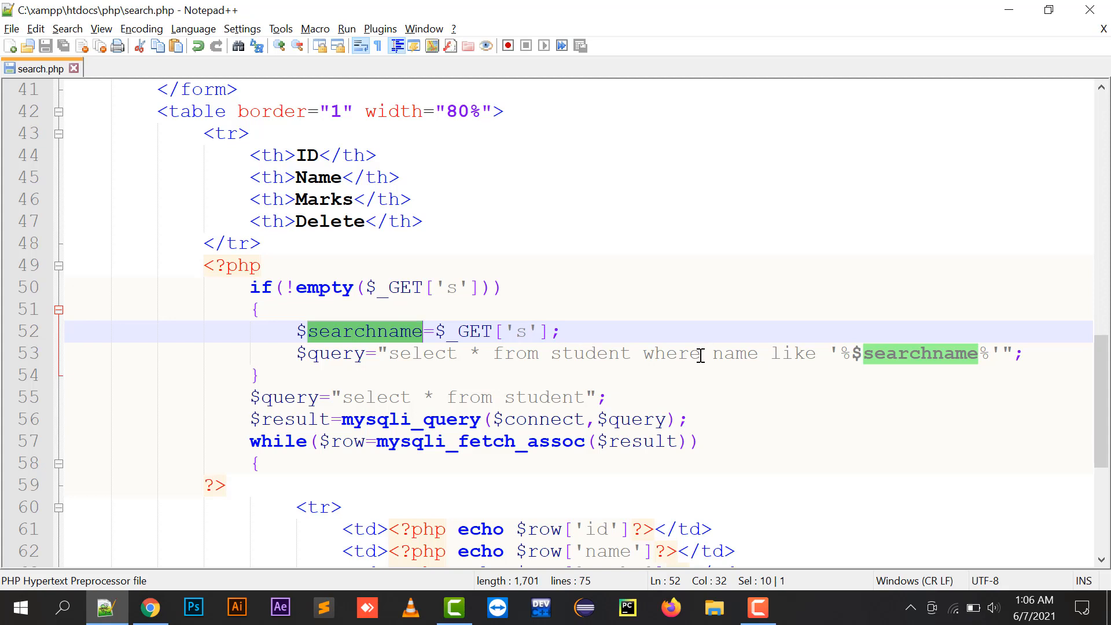
double_click(588, 354)
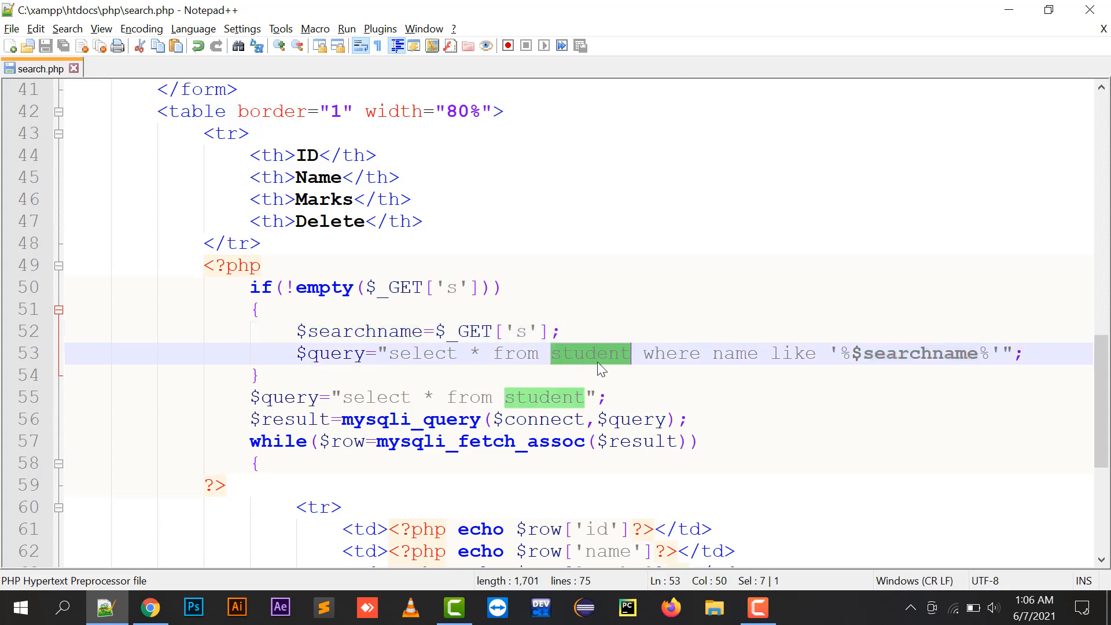
double_click(918, 354)
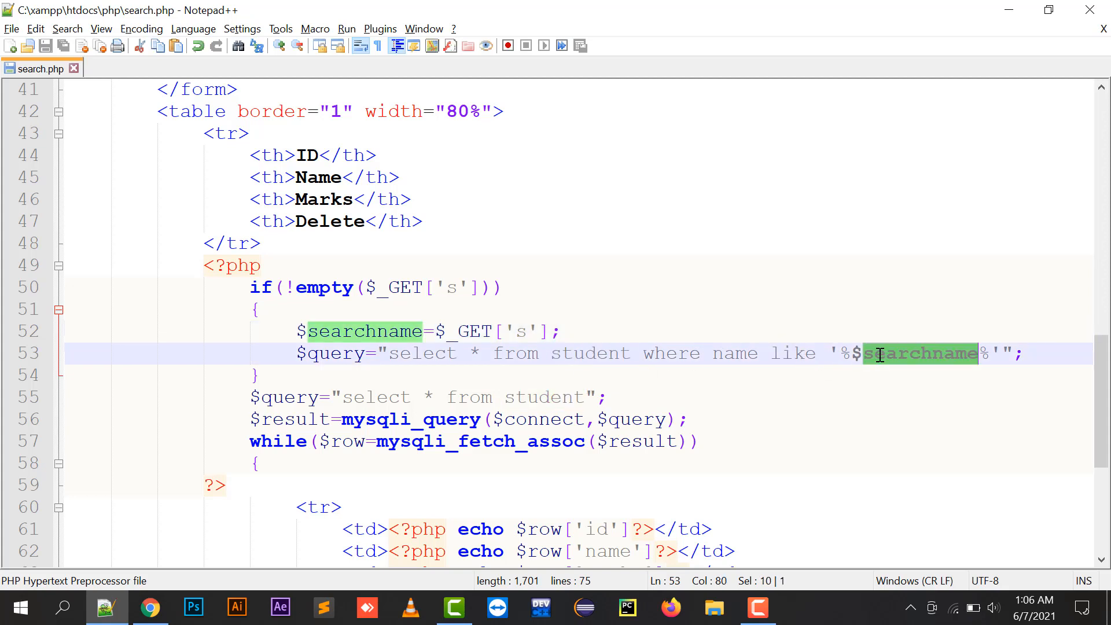
text(q)
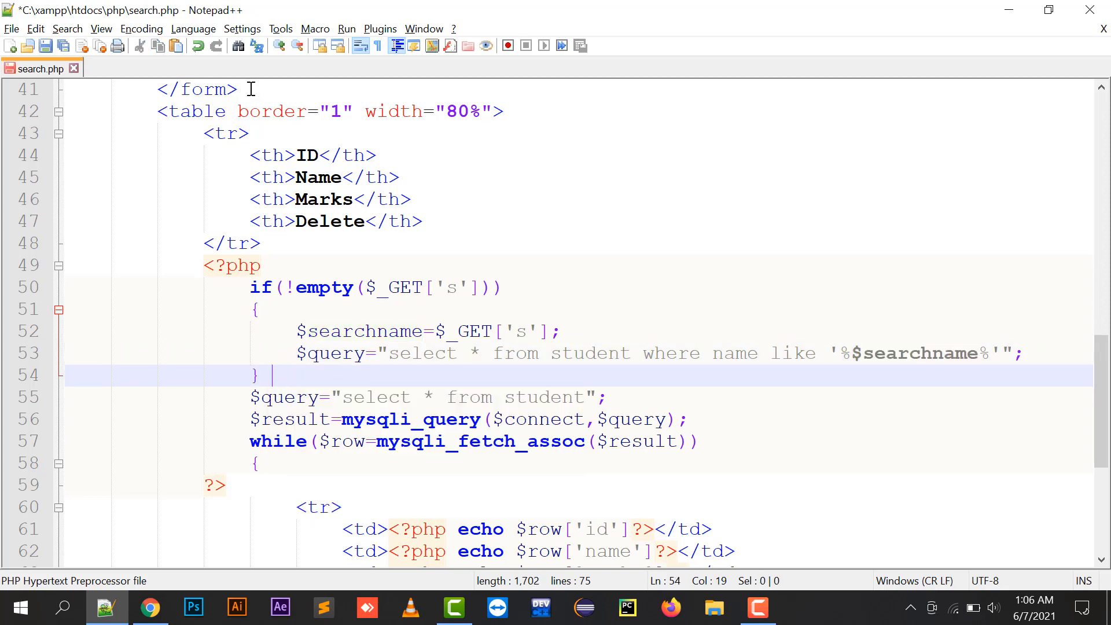
click(149, 608)
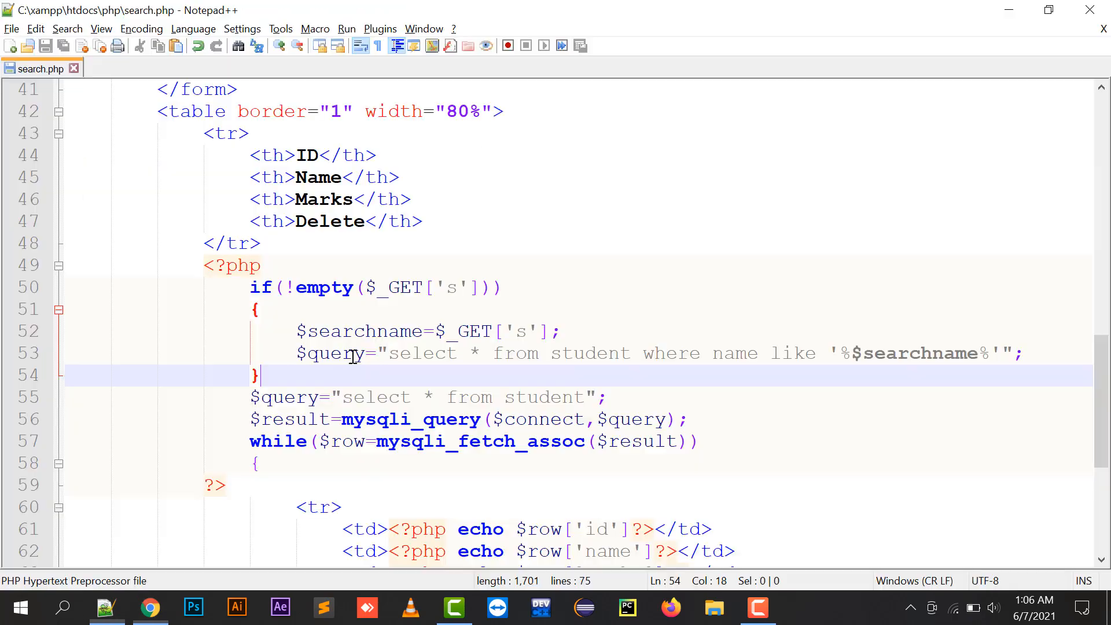
text(else)
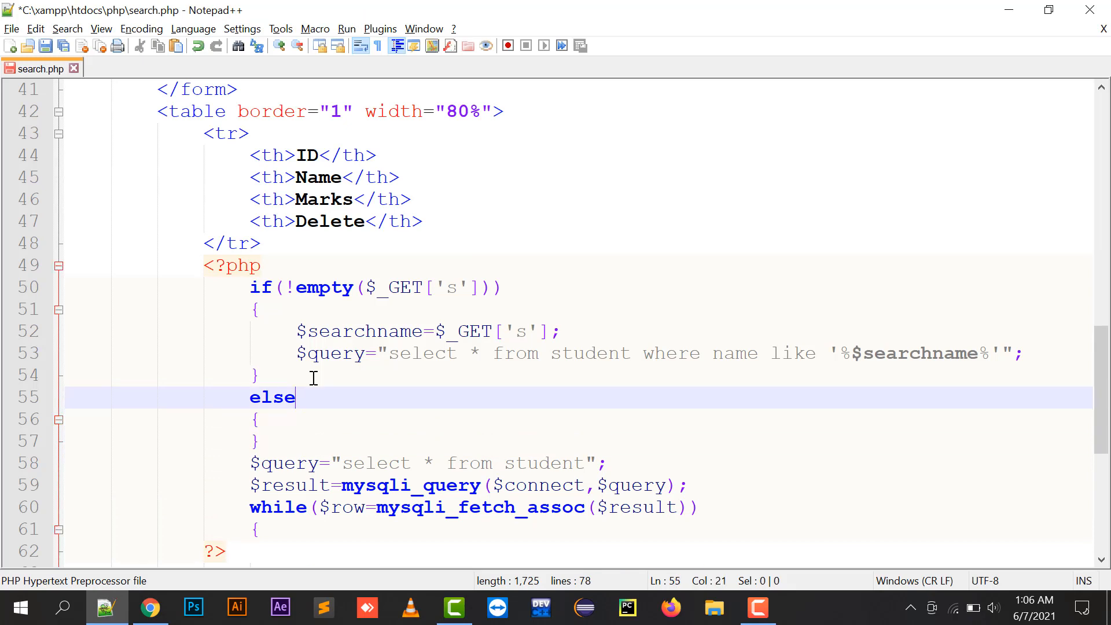
key(enter)
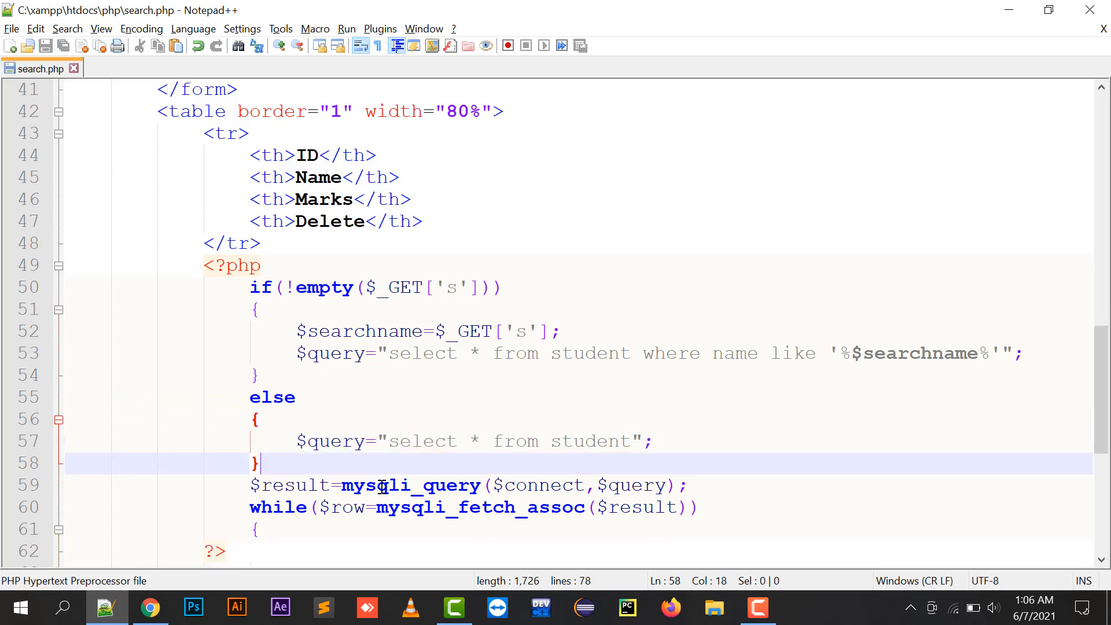
mouse_move(403, 469)
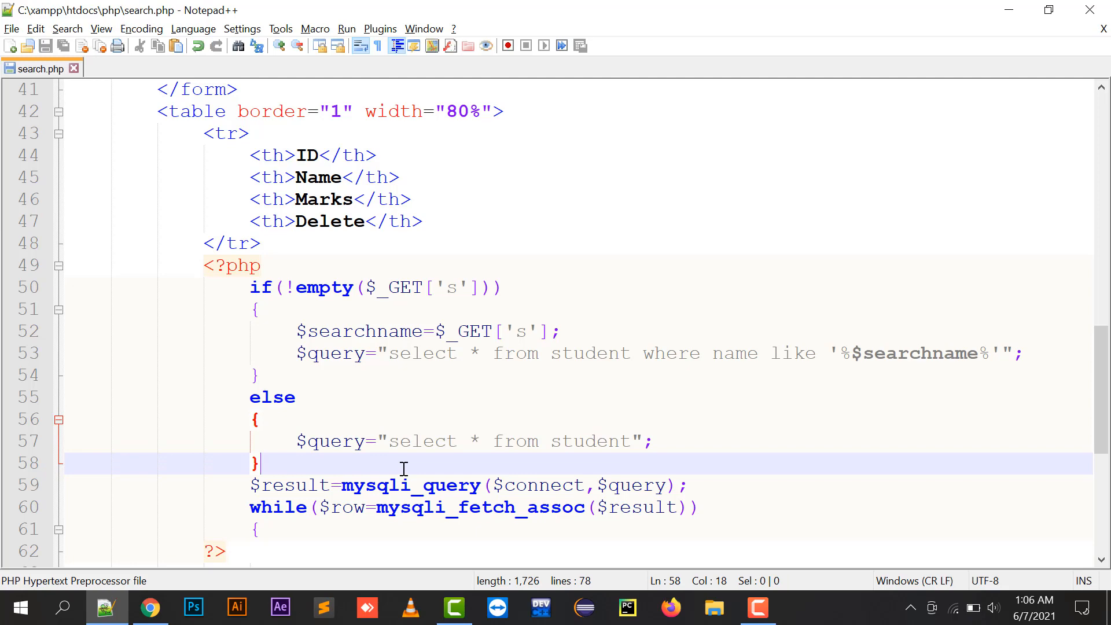
Search tanya so the table shrinks to the single row with ID 3 and marks 1000
click(149, 607)
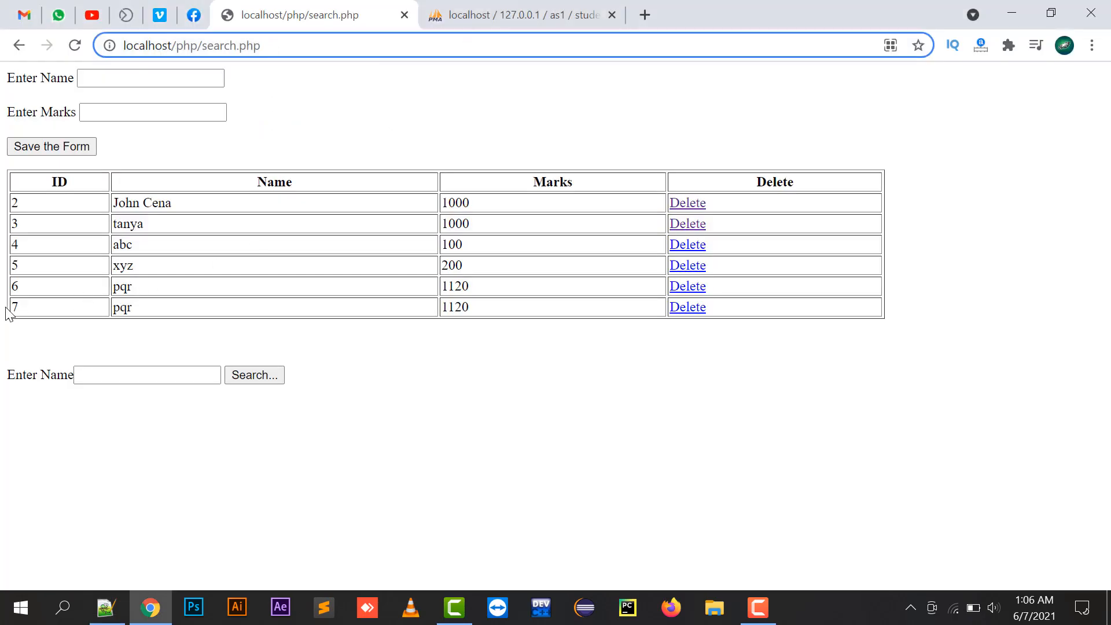
drag(11, 201, 708, 265)
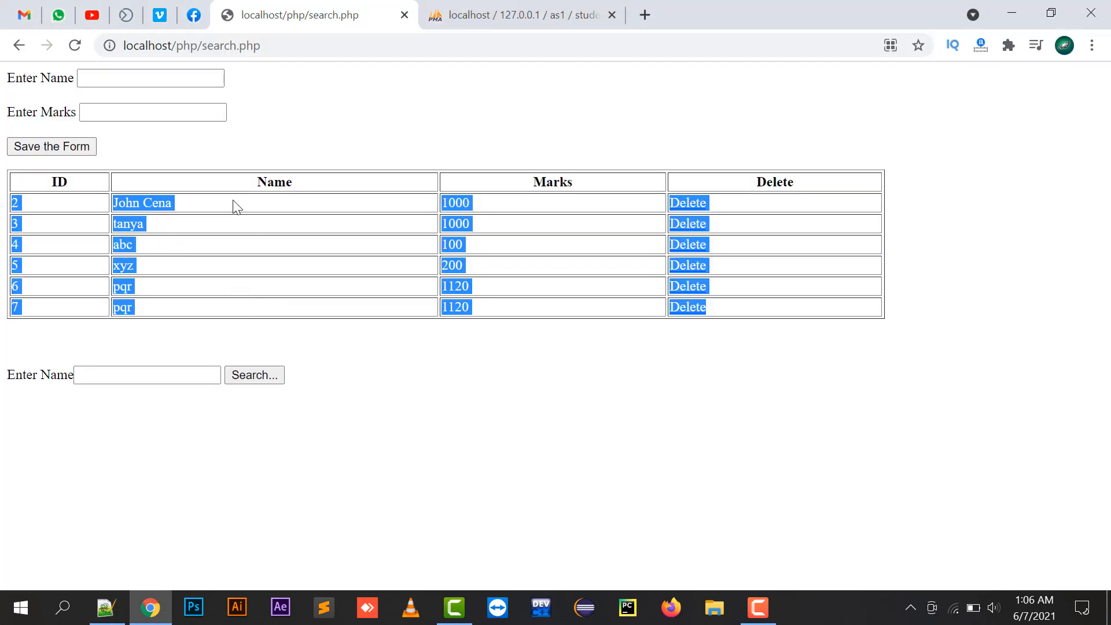
text(tany)
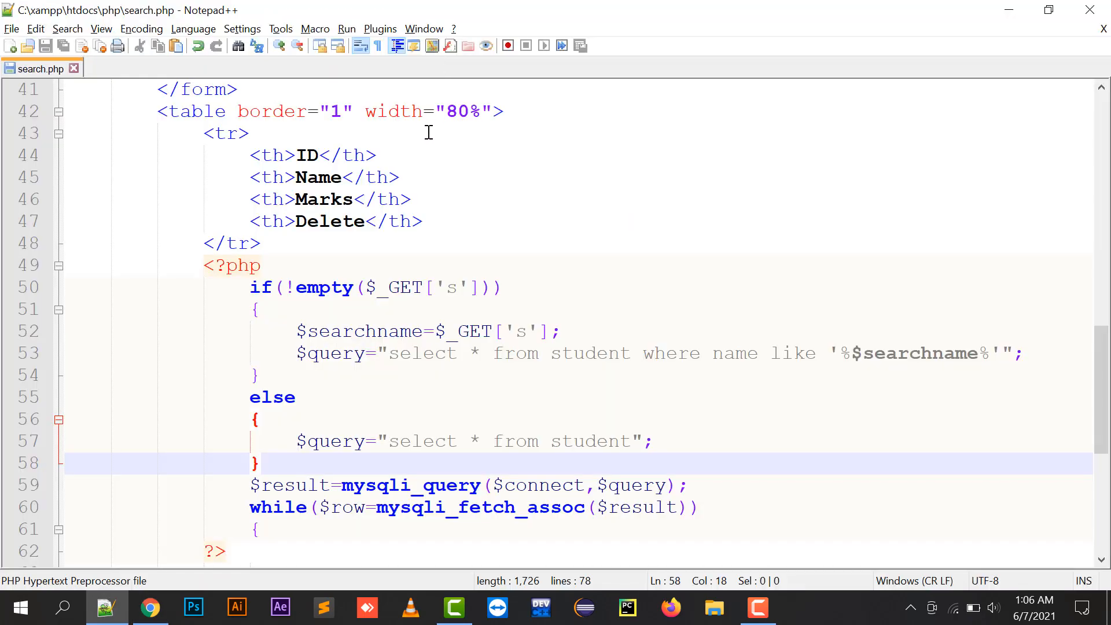
double_click(403, 287)
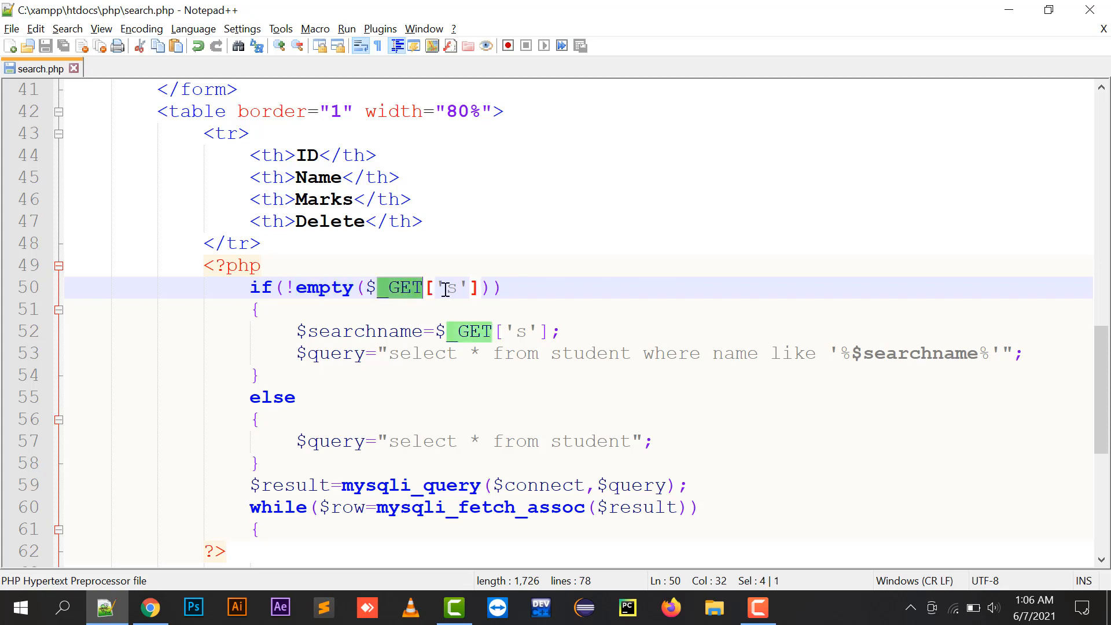
click(149, 608)
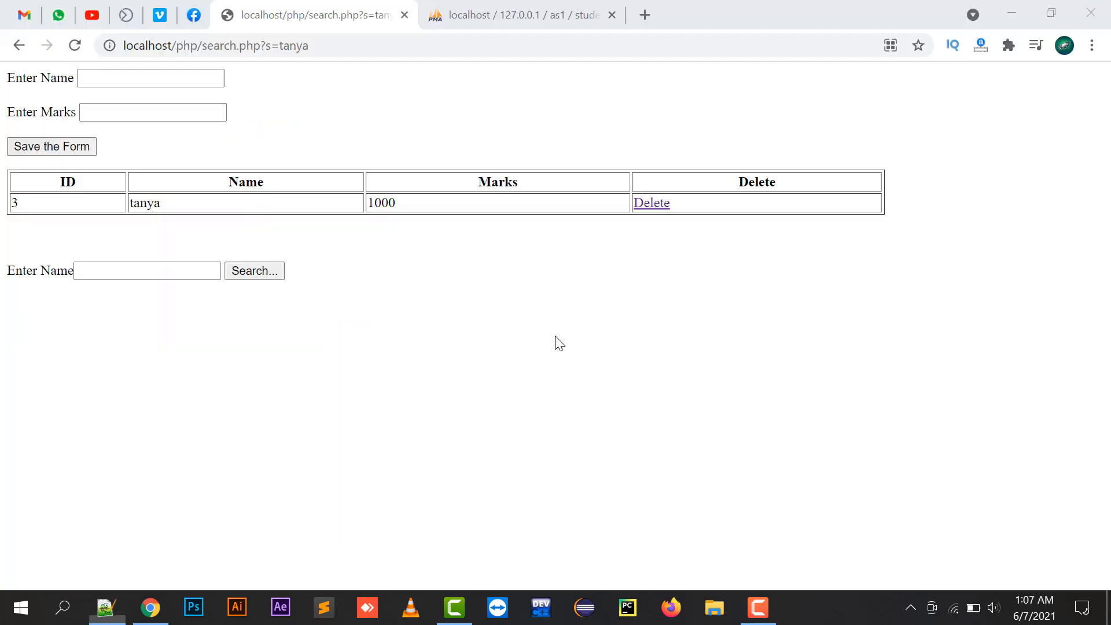
mouse_move(478, 220)
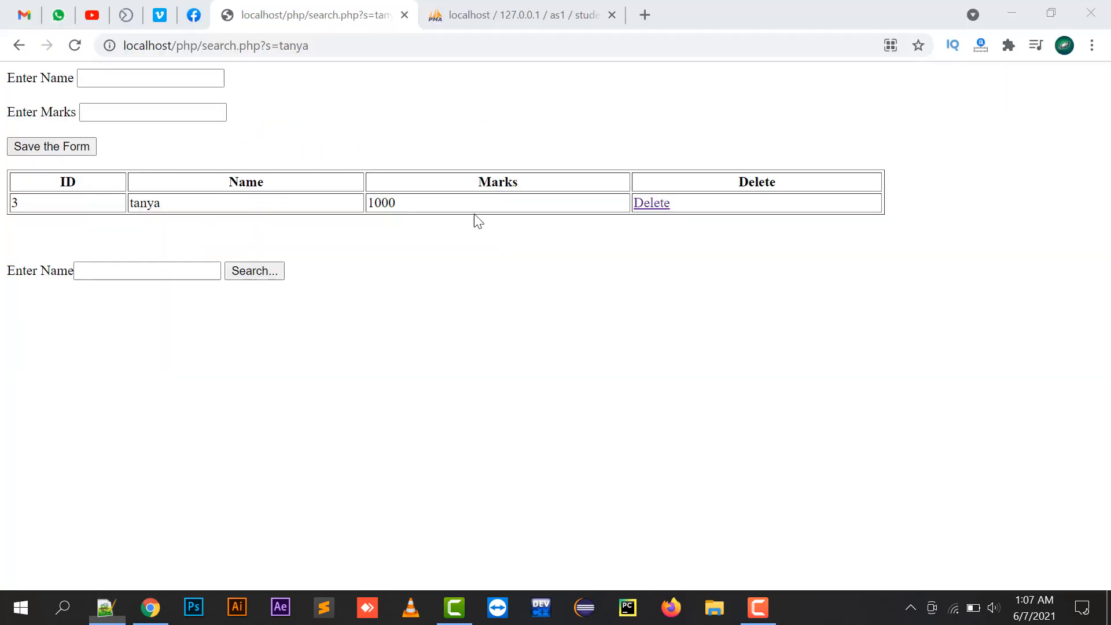
double_click(145, 202)
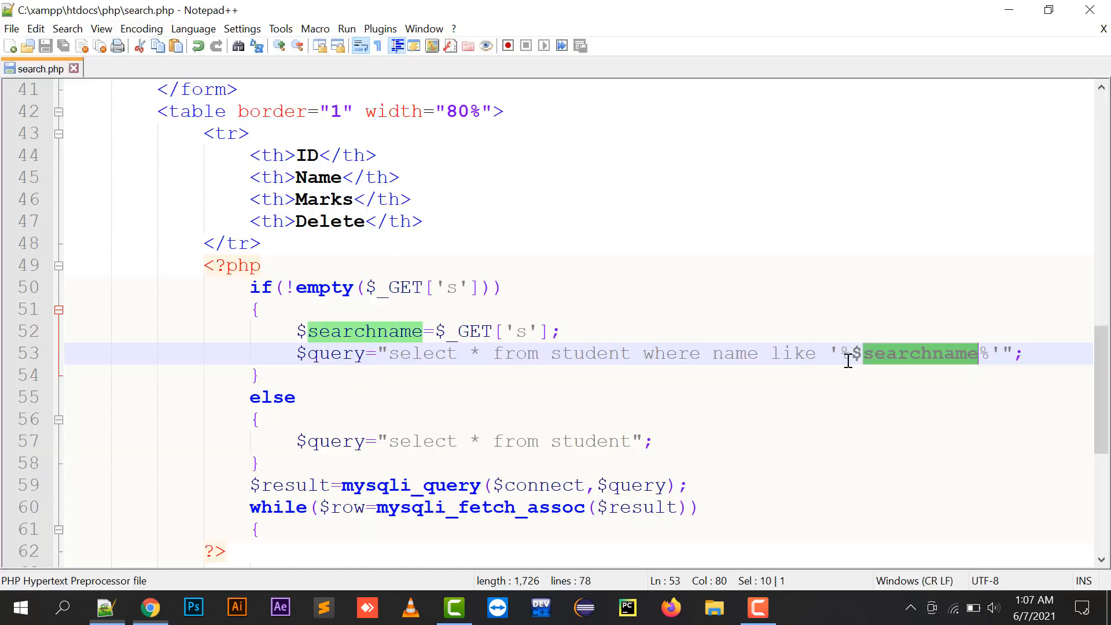
Search the fragment nya via the address bar and confirm the same single row returns
click(881, 353)
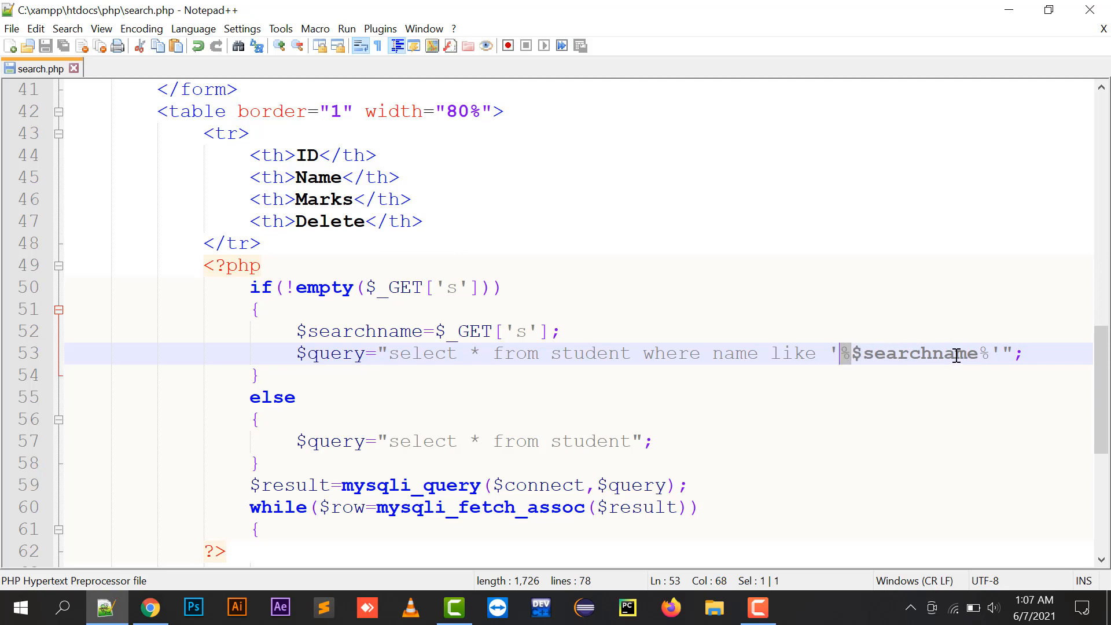
click(149, 608)
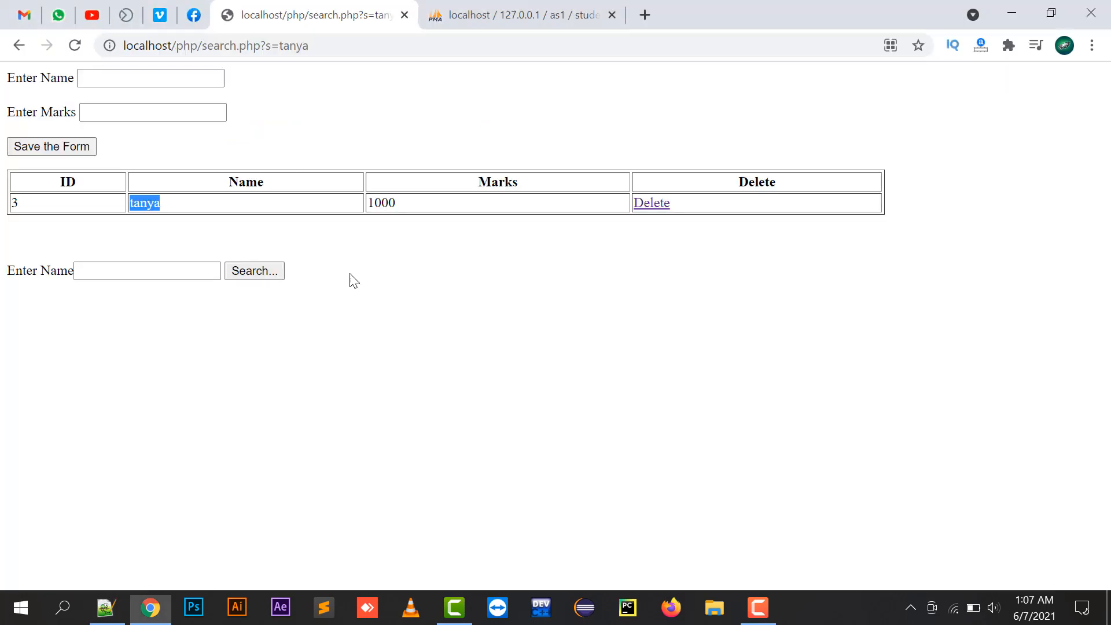
click(147, 270)
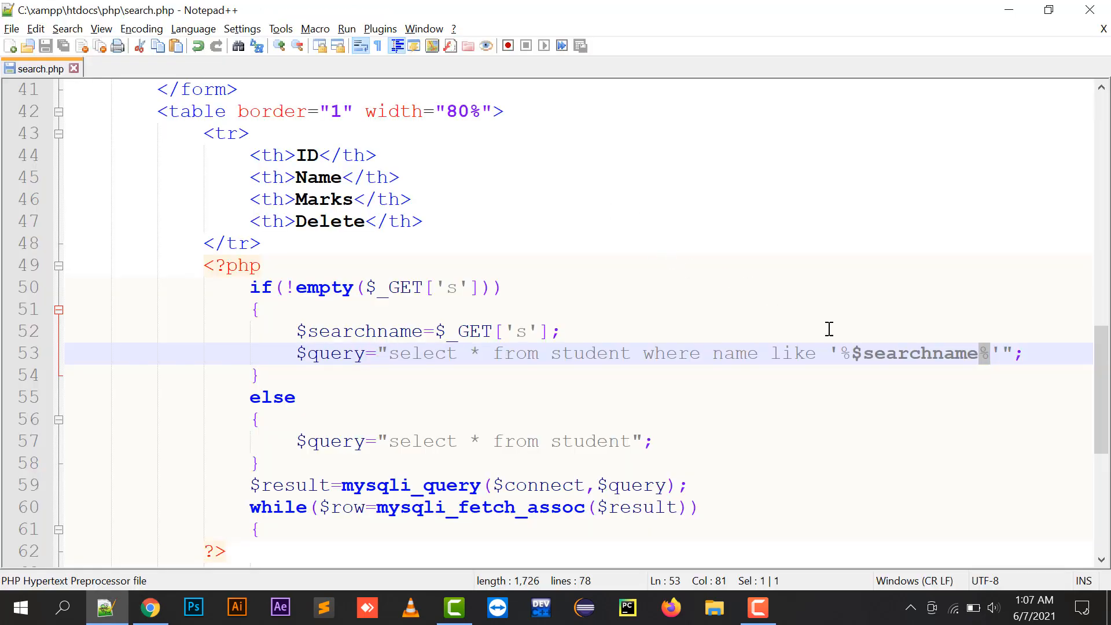
click(149, 607)
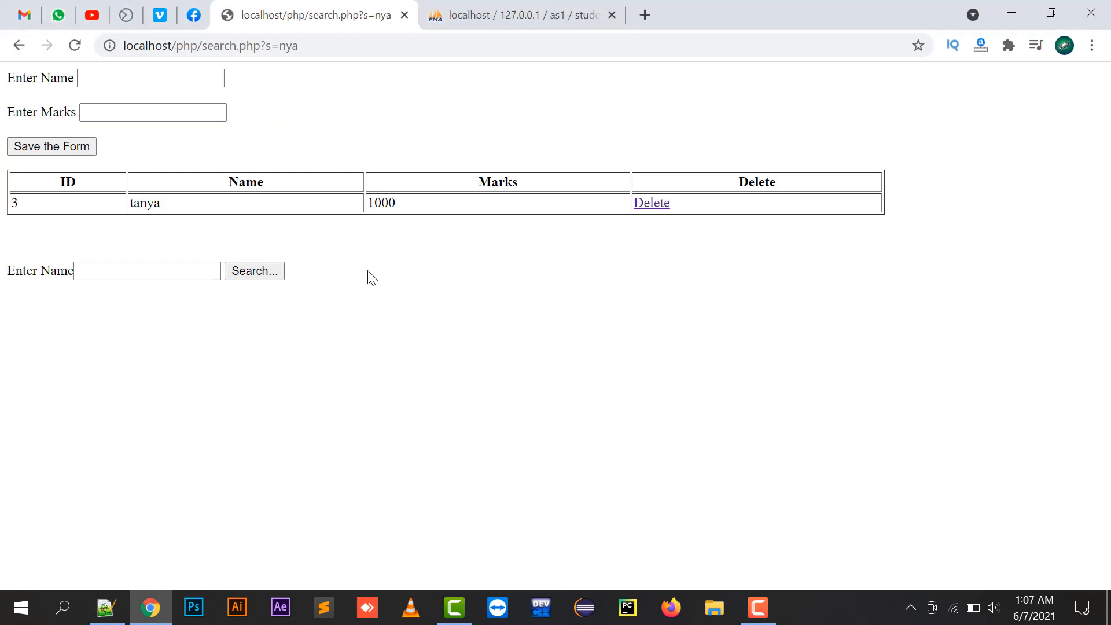
mouse_move(127, 201)
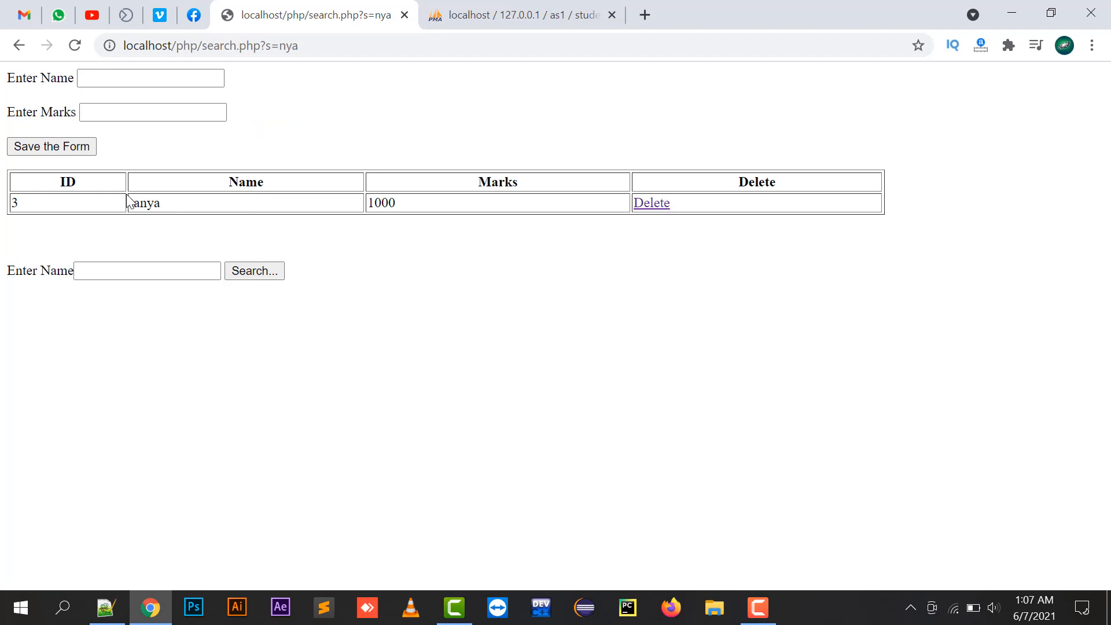
double_click(144, 203)
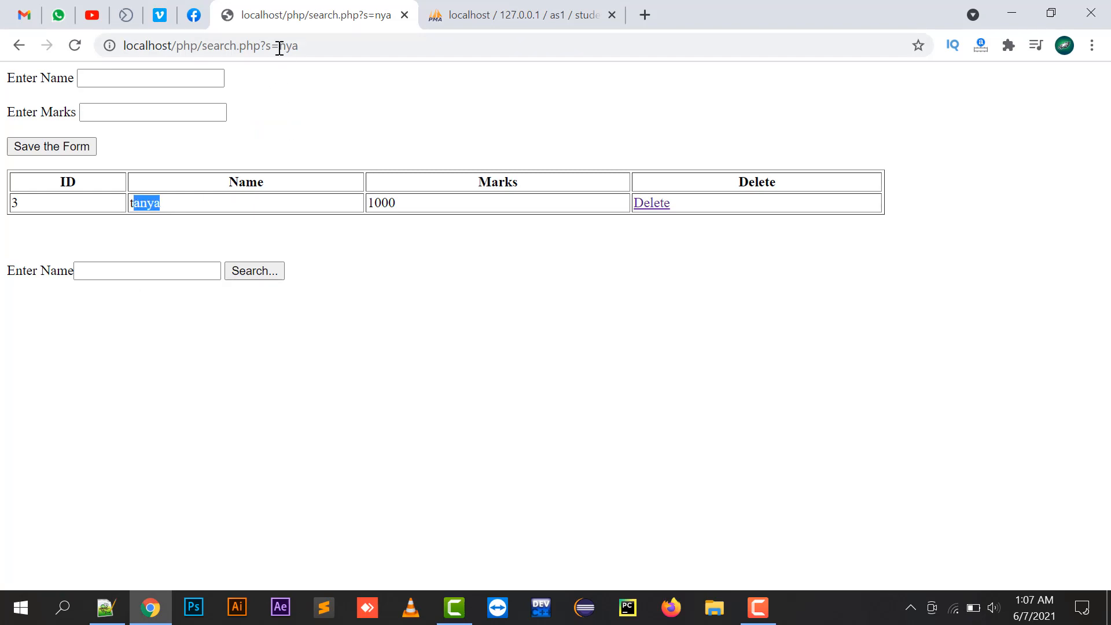
Try another partial value in the address and compare with the % wildcards in the code
click(283, 45)
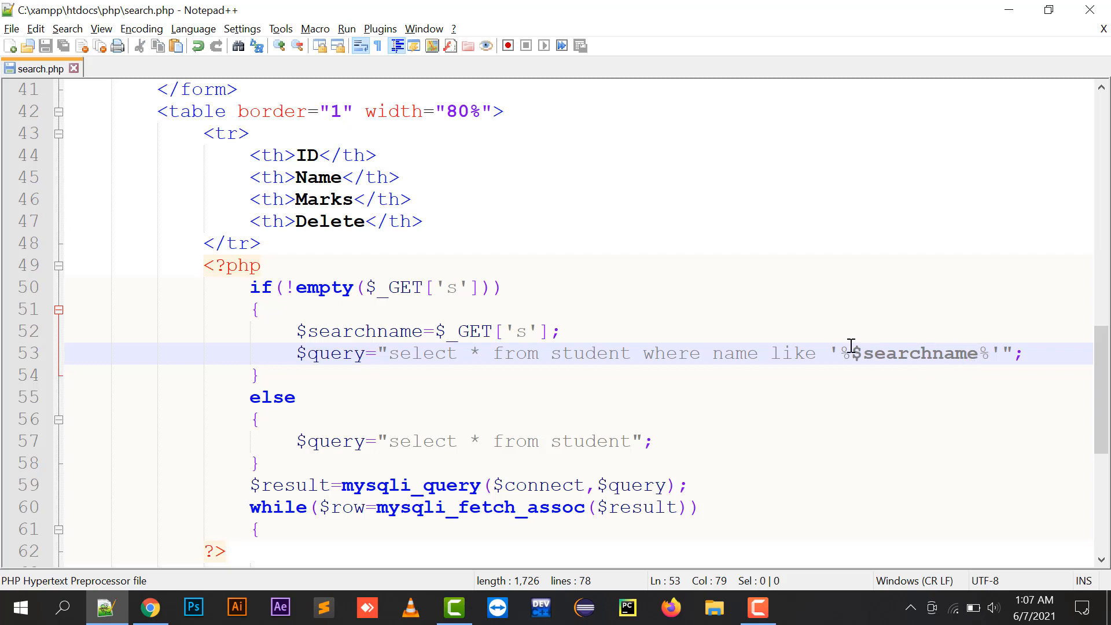
click(150, 607)
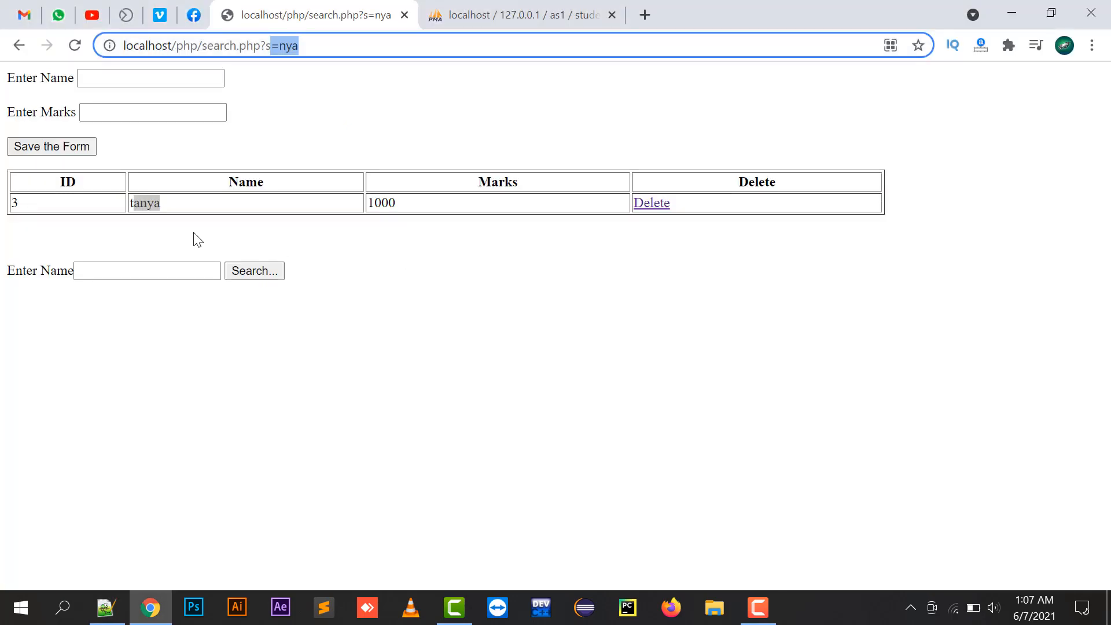
text(tan)
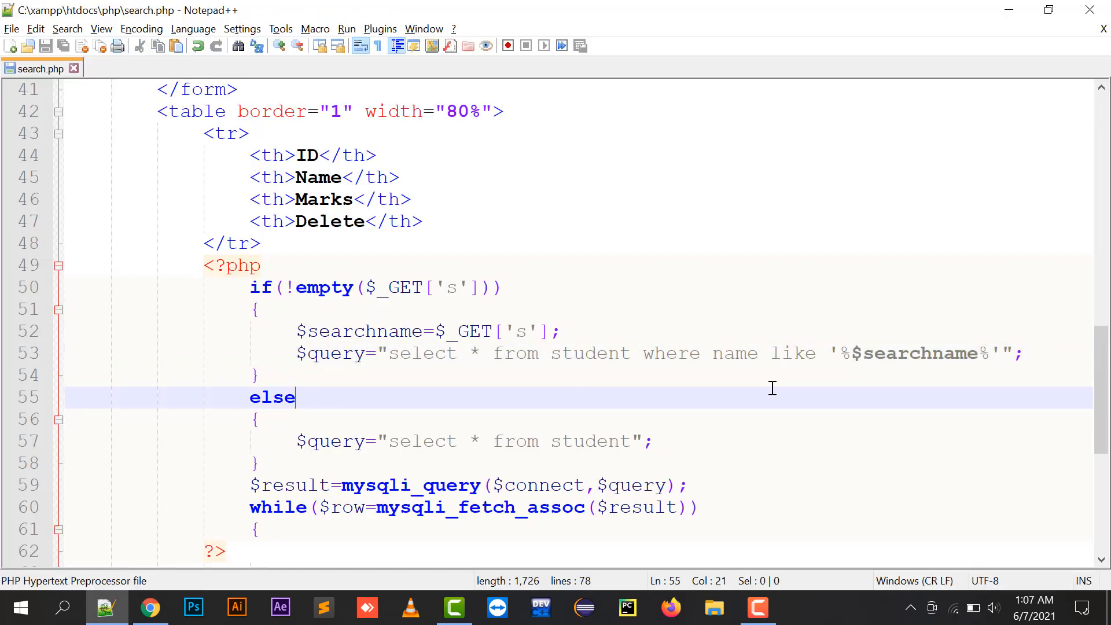
click(149, 607)
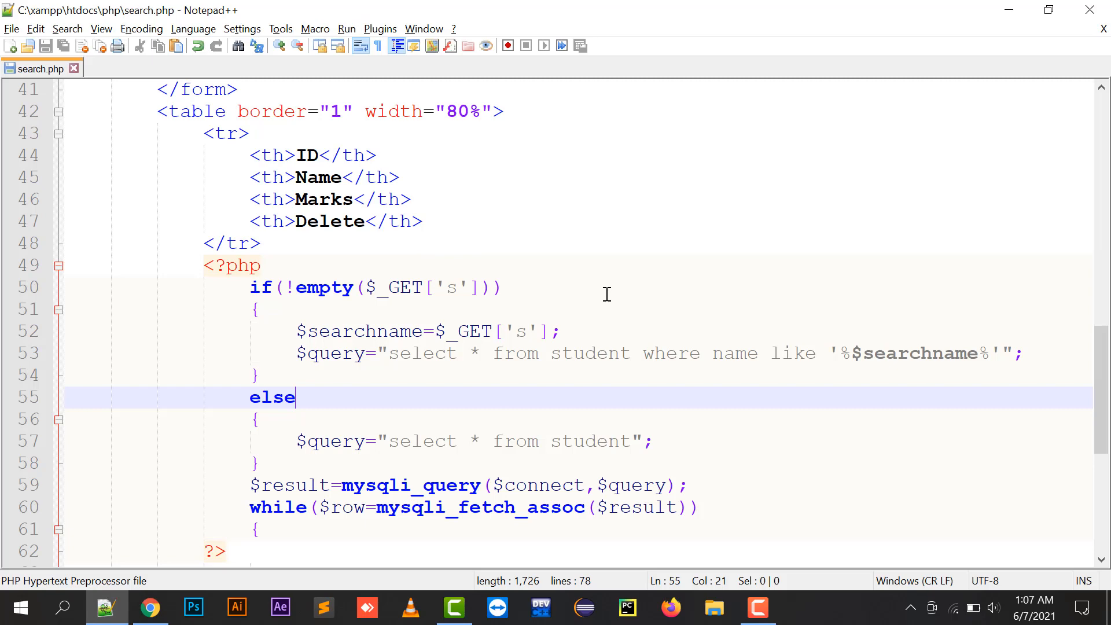
Search the letter b so only the abc row with ID 4 and 100 marks remains
click(150, 608)
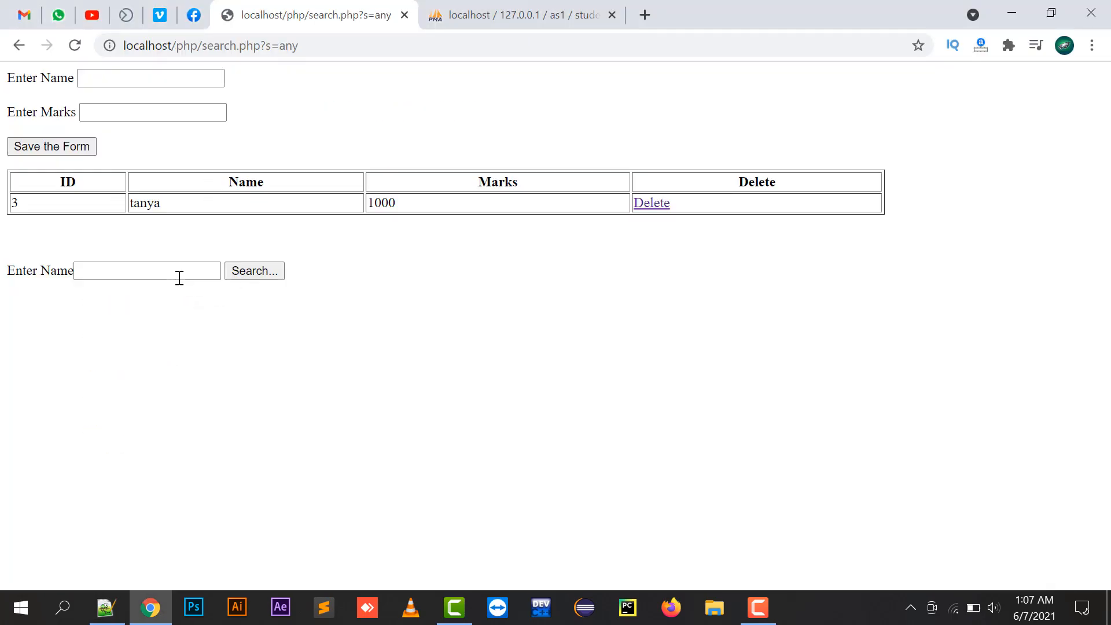
double_click(143, 203)
text(b)
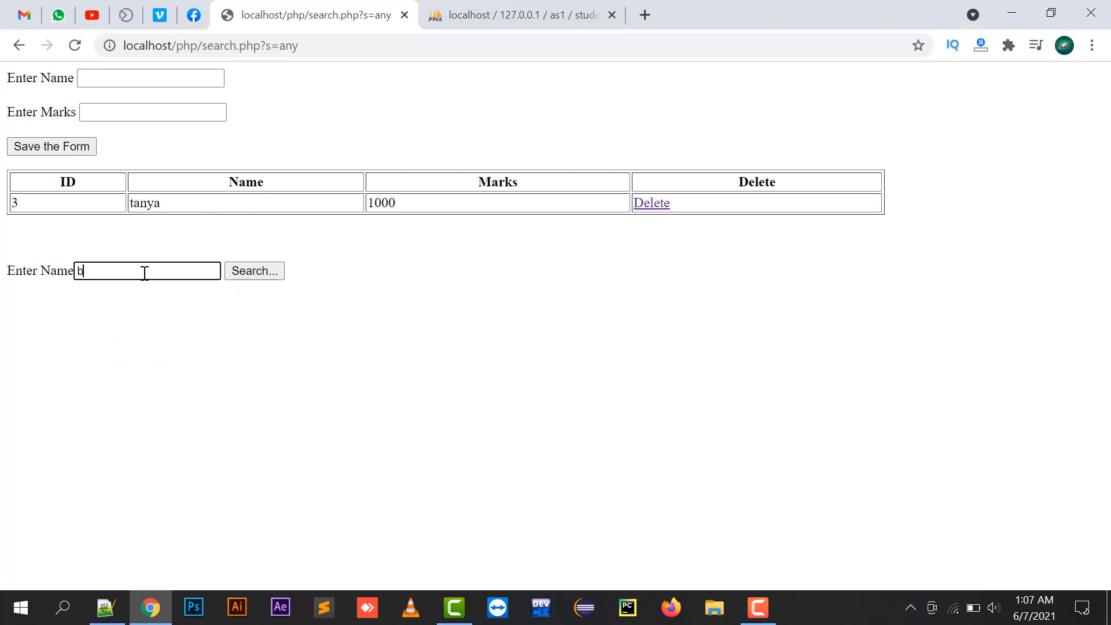
click(253, 271)
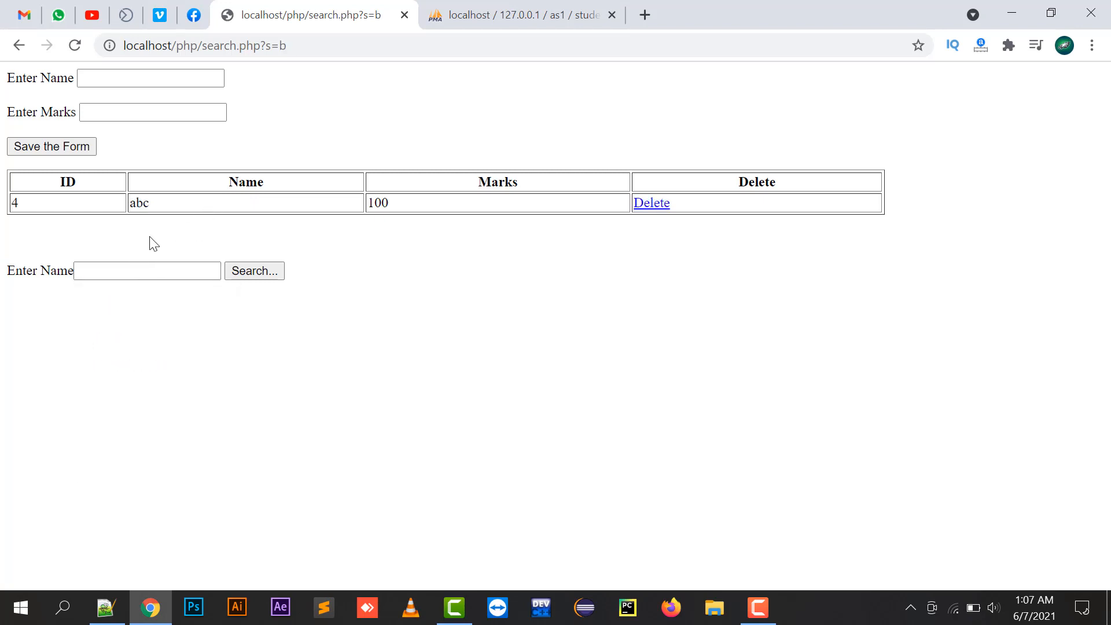
double_click(140, 203)
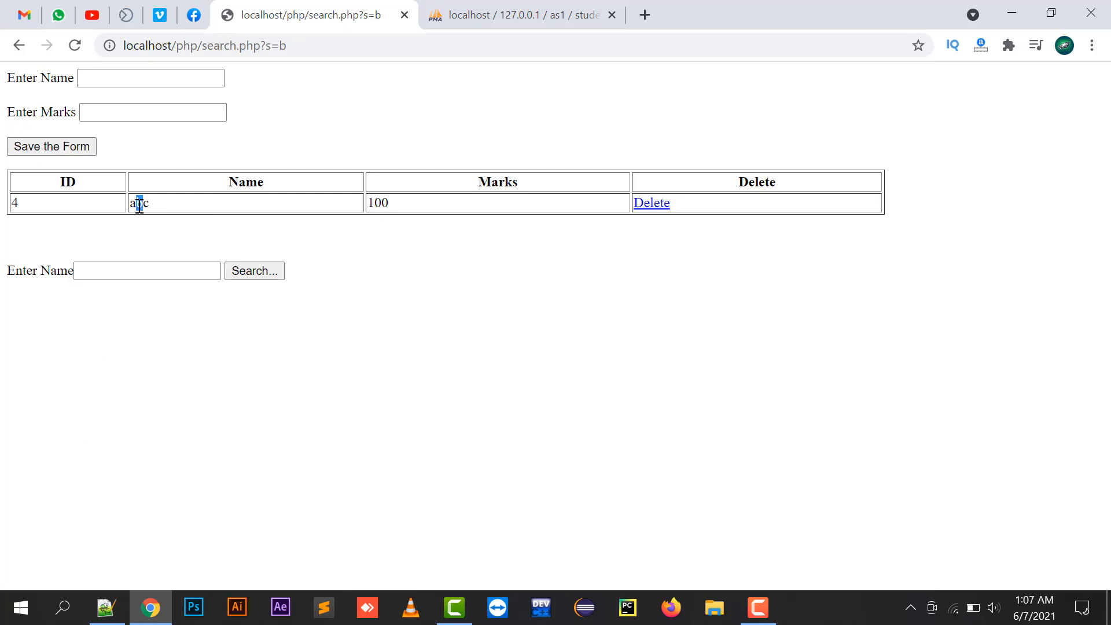
mouse_move(430, 489)
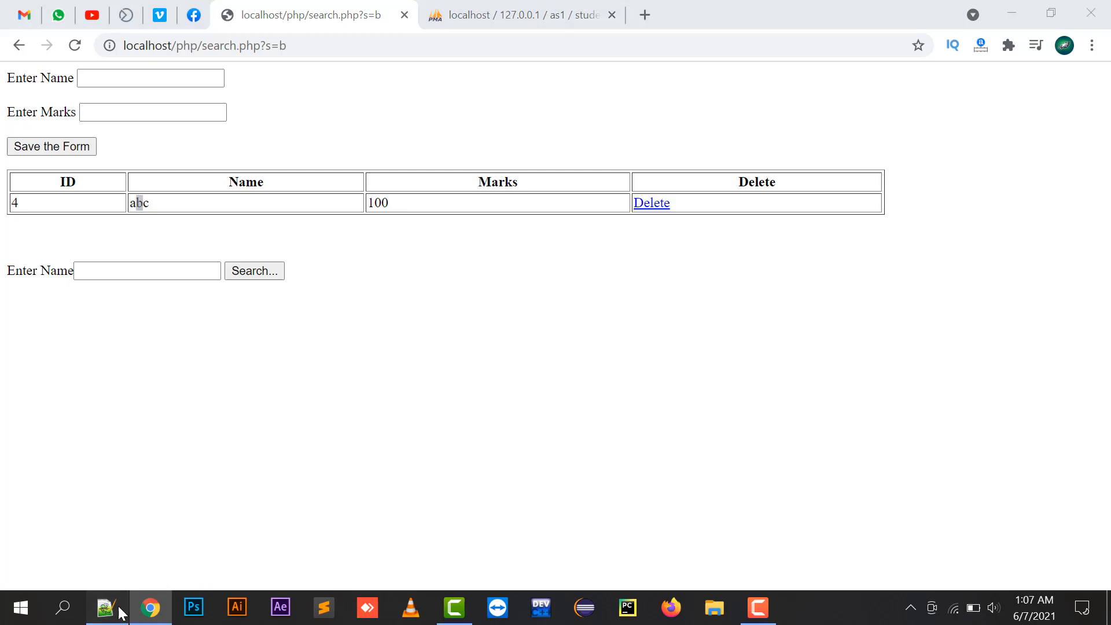
Review the % wildcards around $searchname in the query, then return to the b result
click(107, 608)
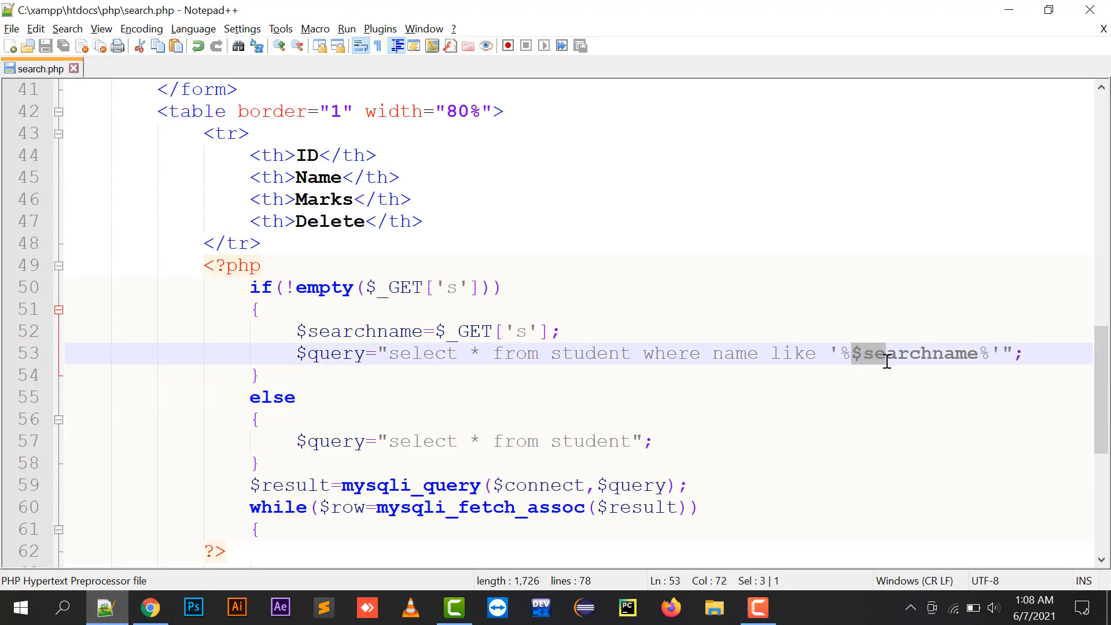
click(850, 355)
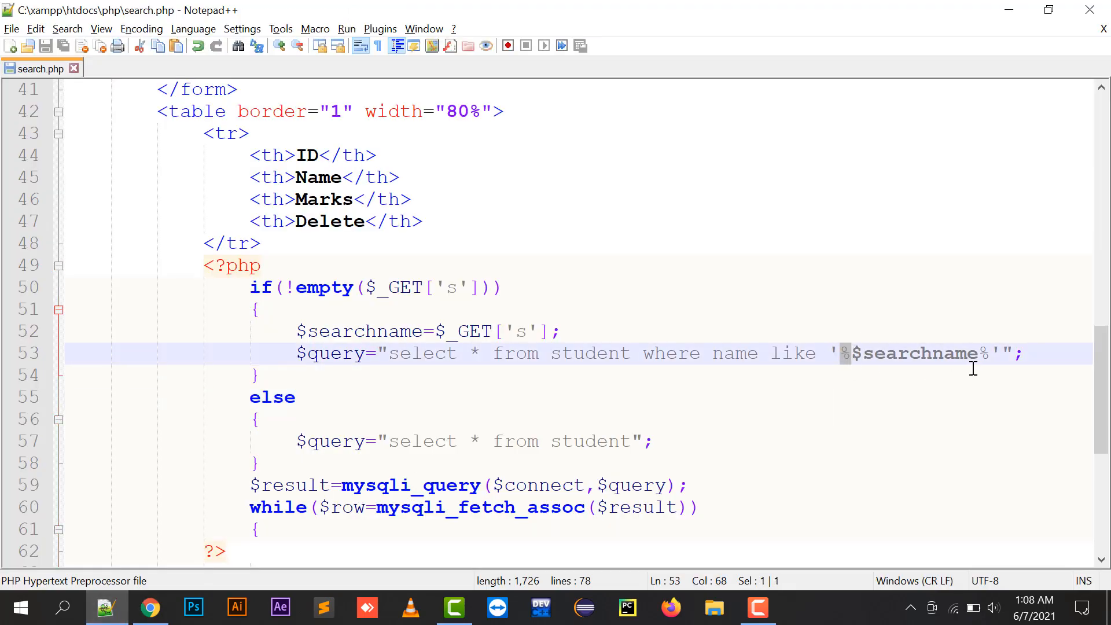
click(987, 354)
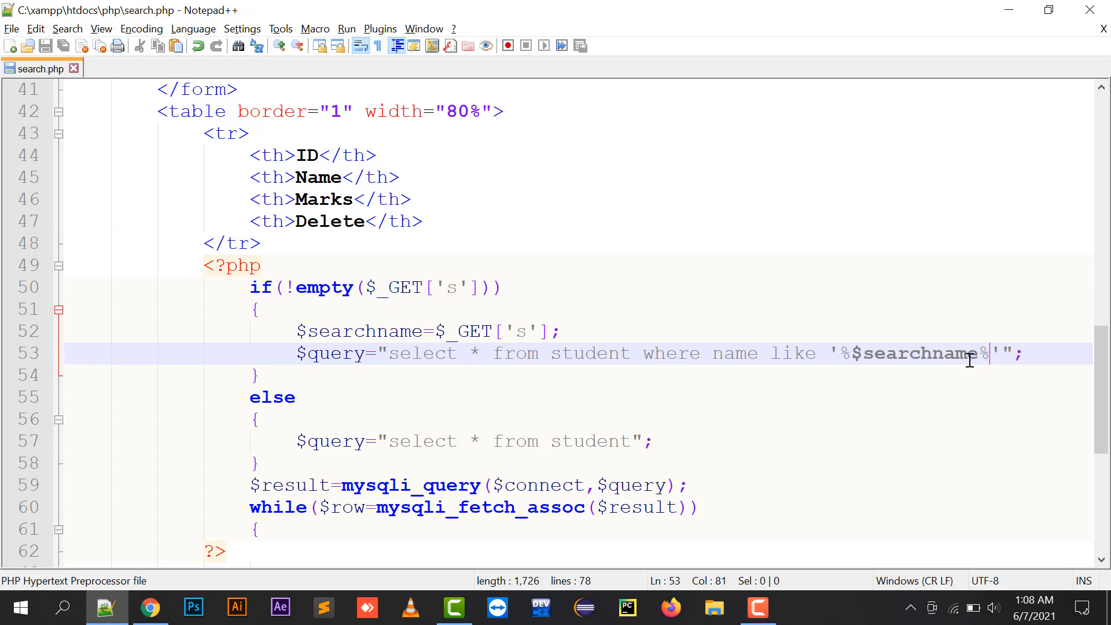
mouse_move(597, 354)
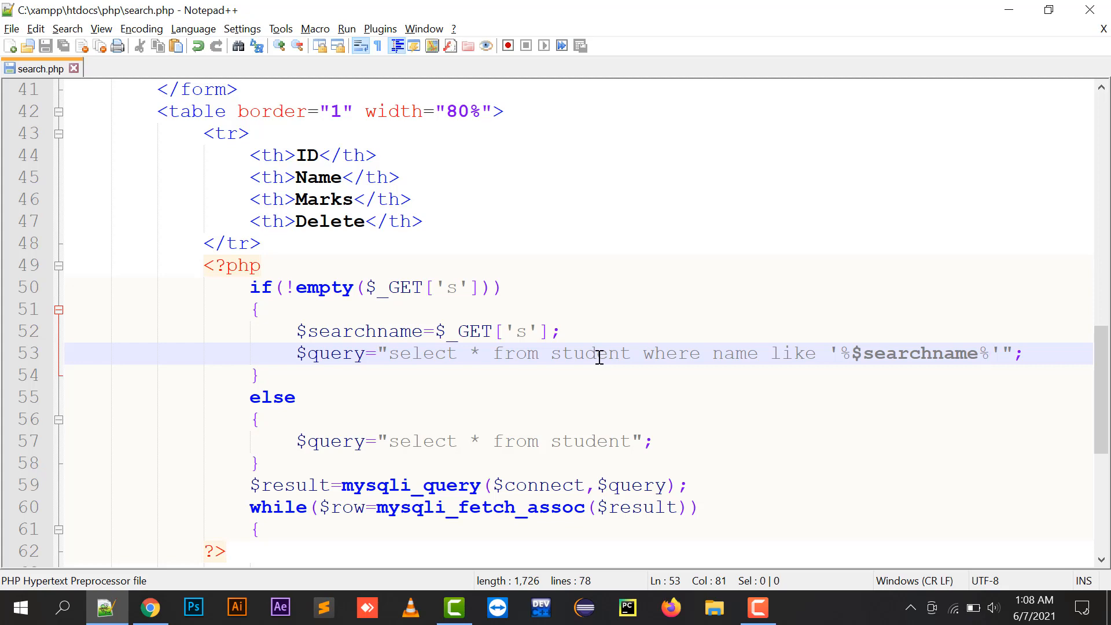
click(150, 607)
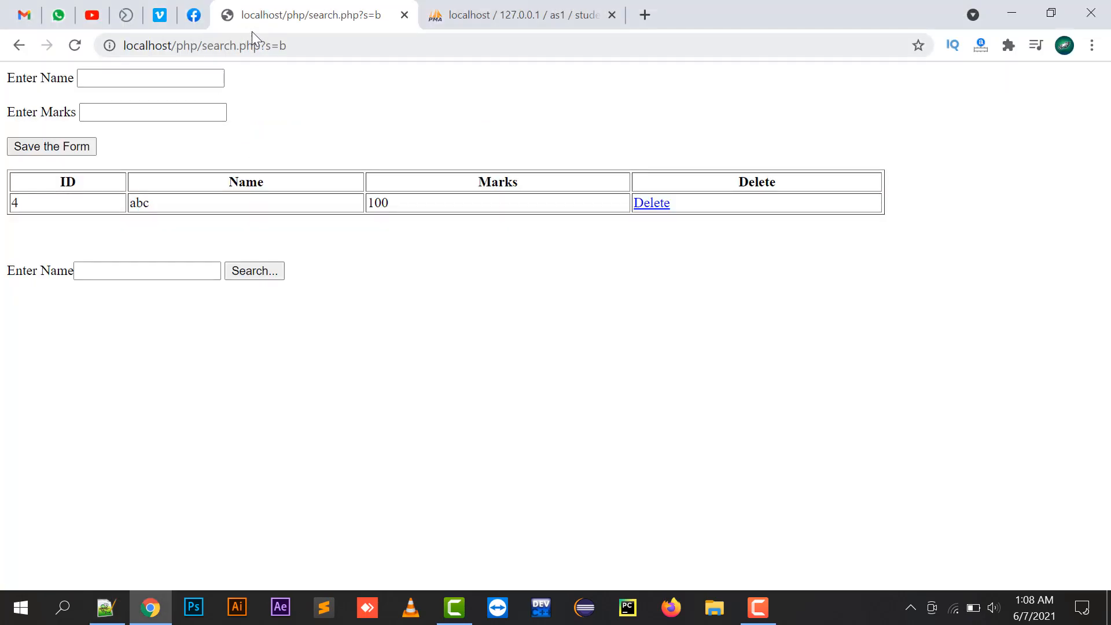